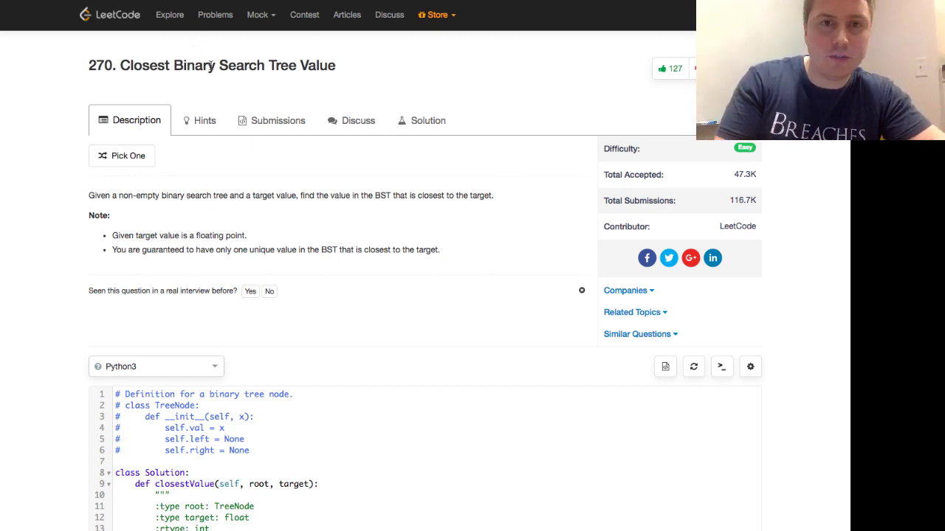
mouse_move(218, 205)
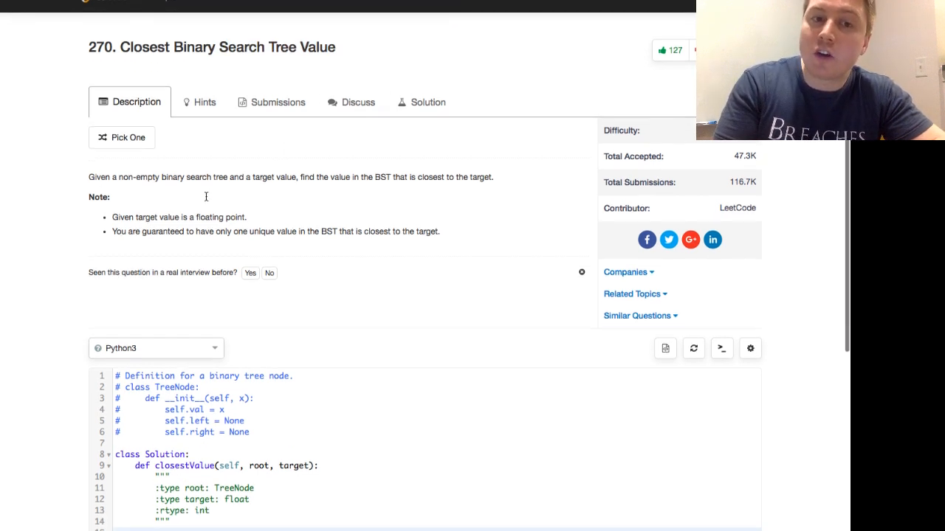
Step: Switch to the Wikipedia 'Binary search tree' article tab
scroll("down", 3)
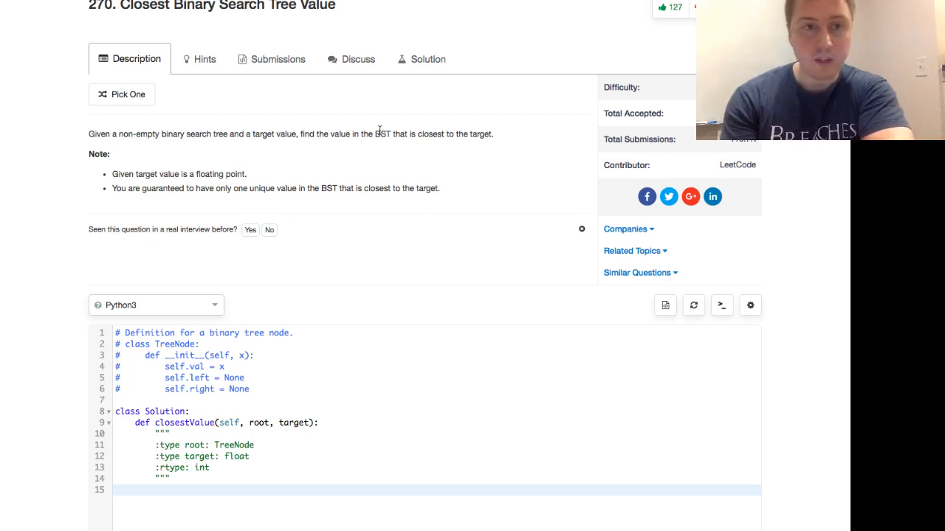
mouse_move(201, 183)
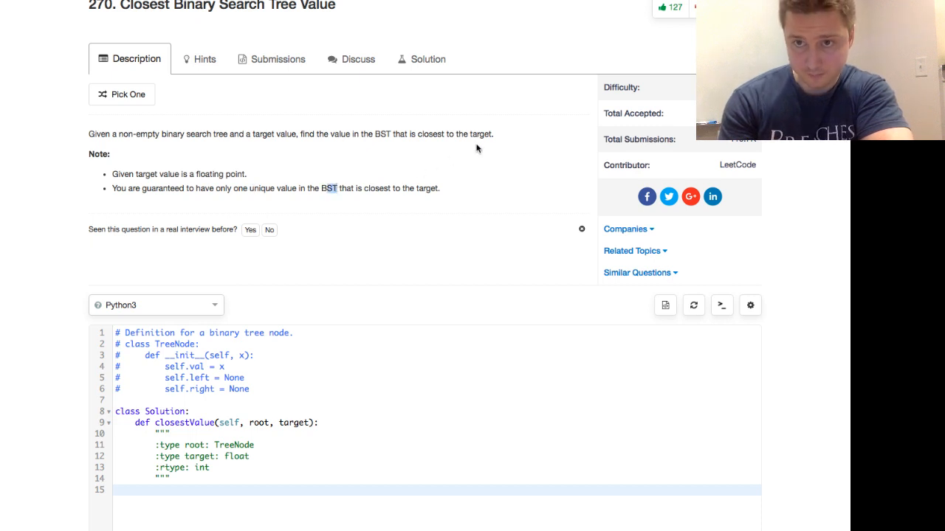
scroll("up", 3)
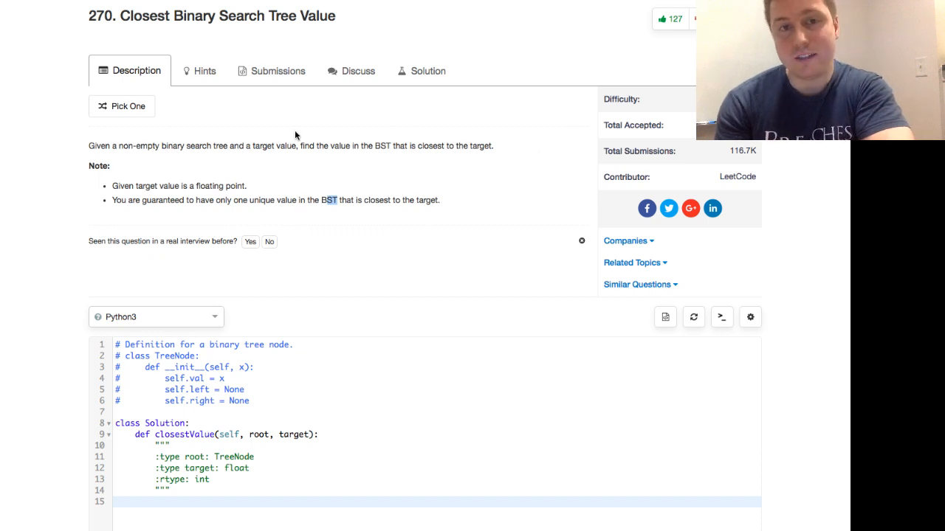
scroll("up", 3)
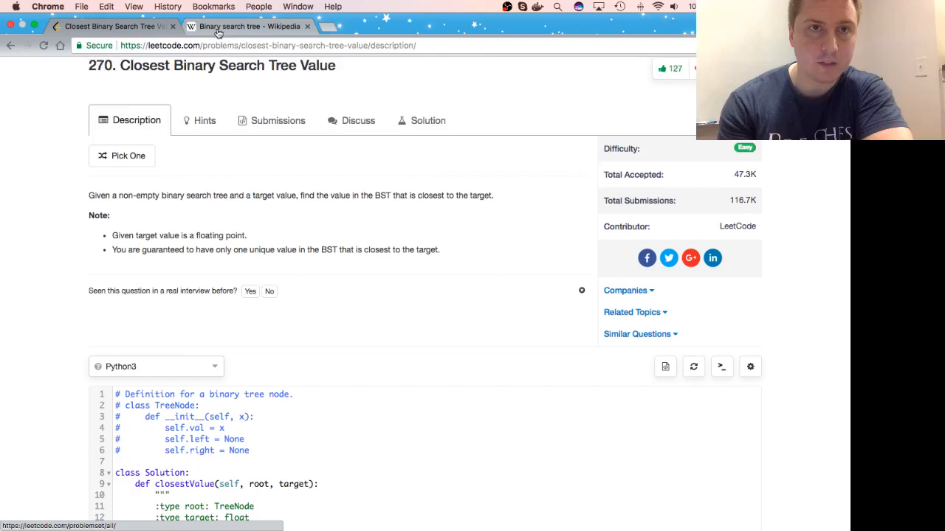
left_click(247, 27)
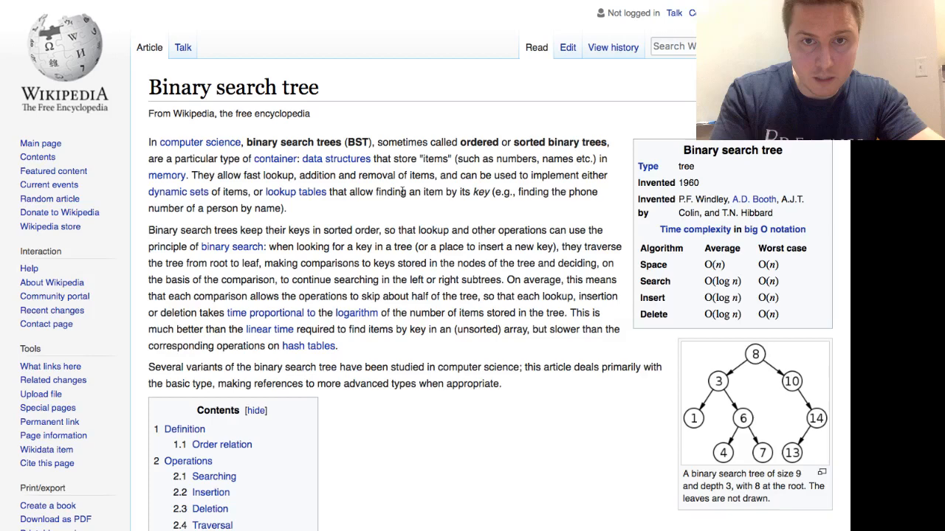
mouse_move(274, 225)
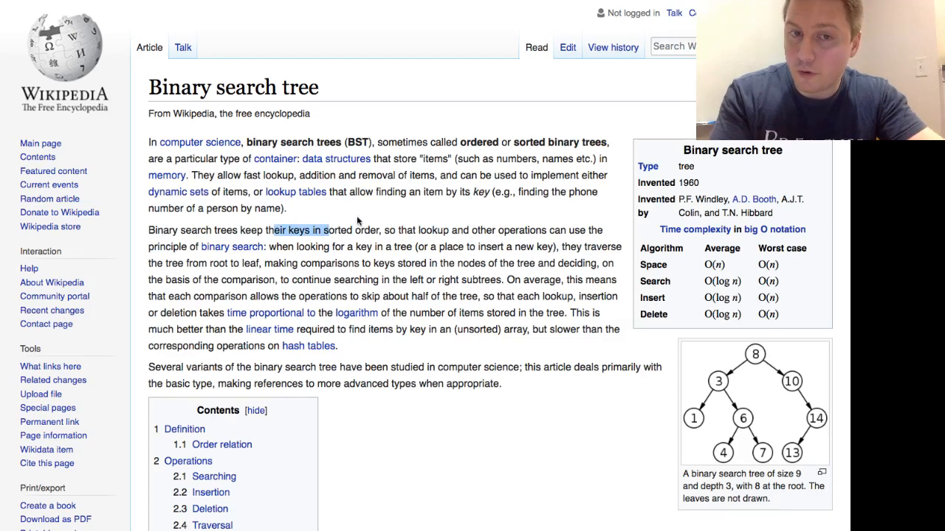
Step: Read the intro, highlighting phrases on key lookup and average-case performance
scroll("down", 3)
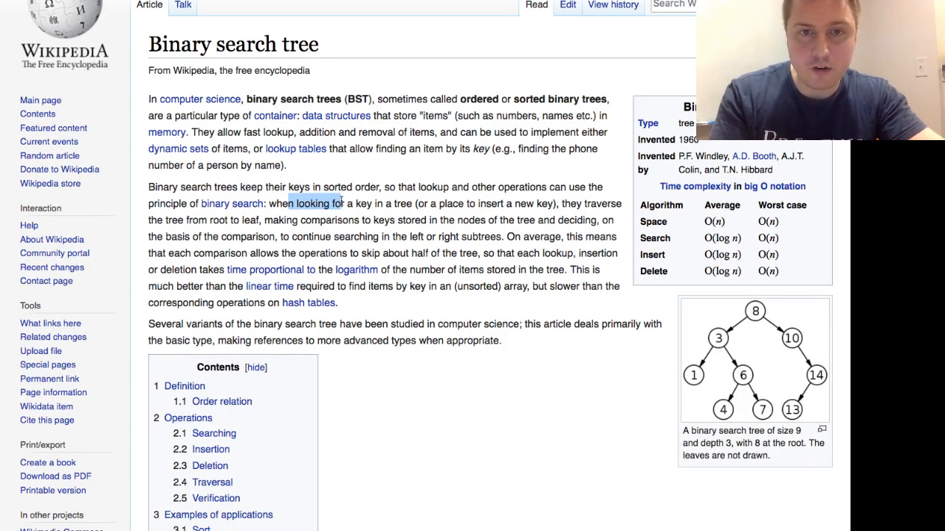
left_click_drag(343, 204, 382, 204)
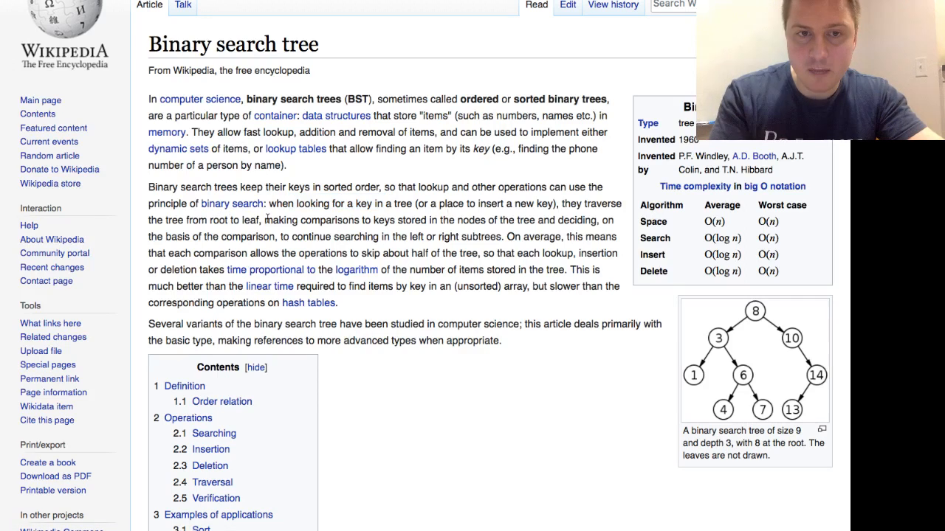
left_click_drag(263, 220, 413, 220)
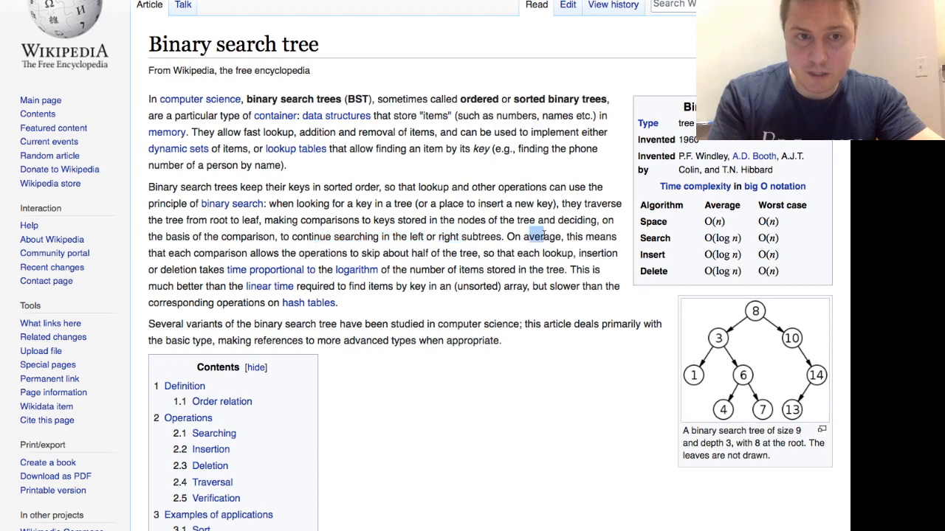
left_click_drag(530, 236, 524, 253)
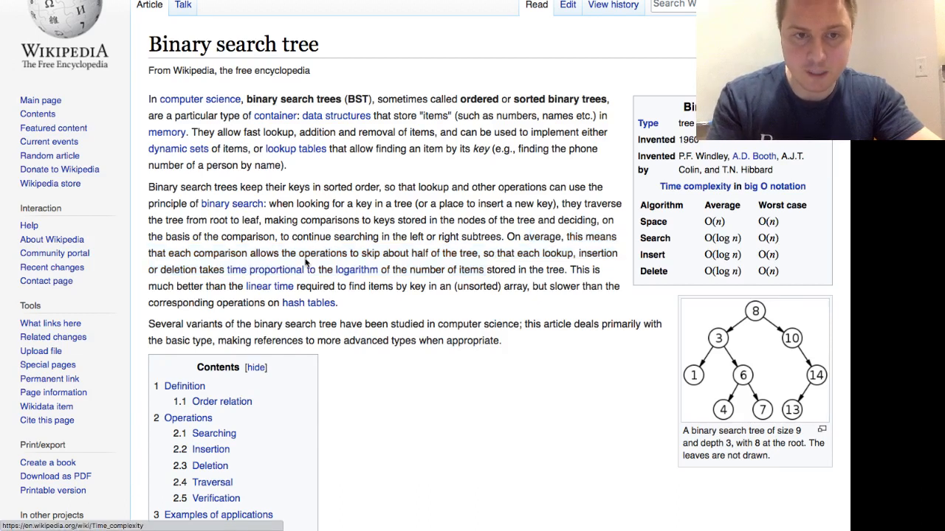
mouse_move(535, 281)
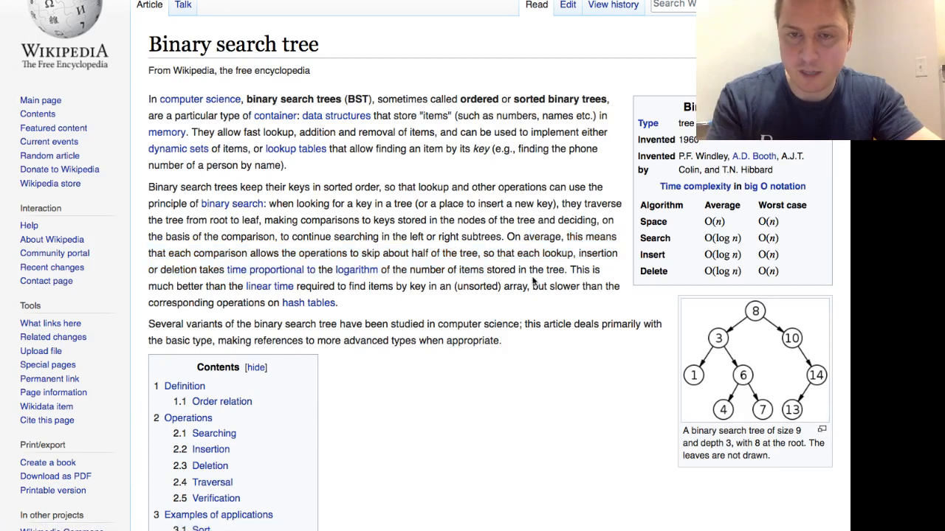
double_click(552, 269)
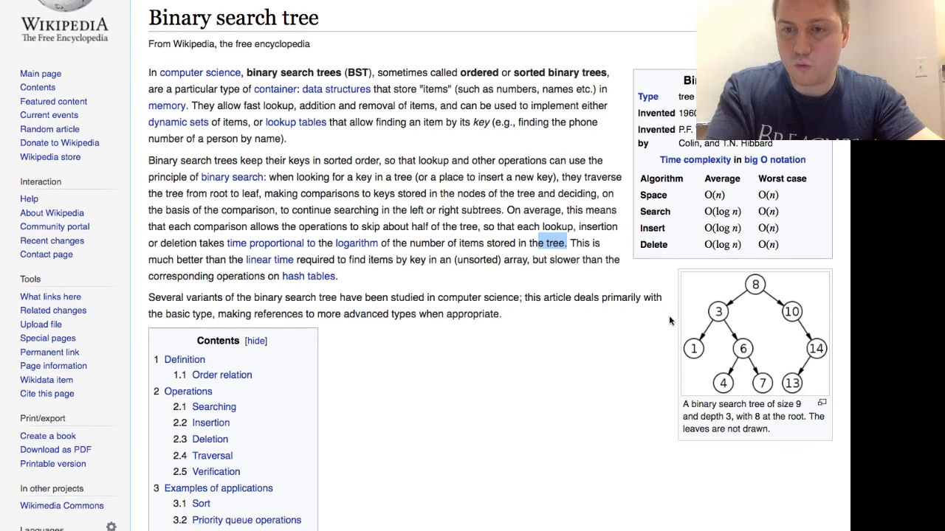
mouse_move(755, 286)
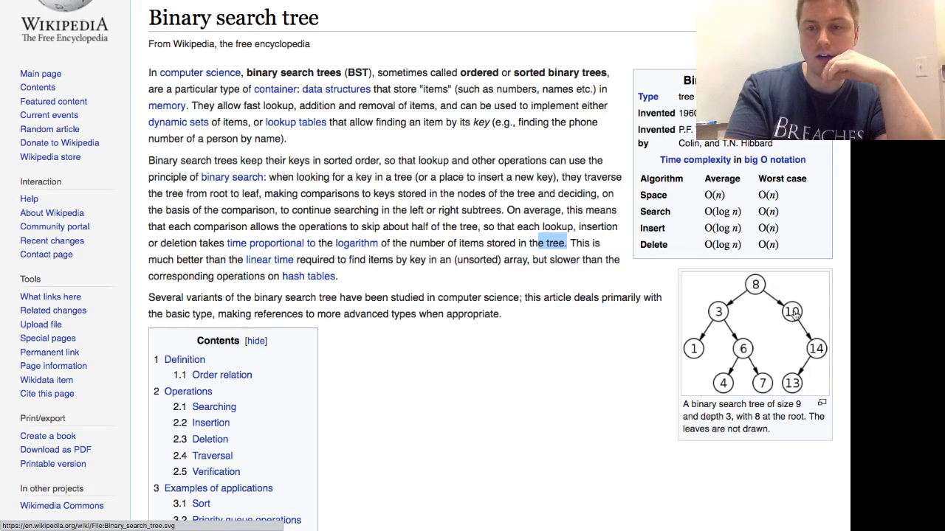
mouse_move(717, 320)
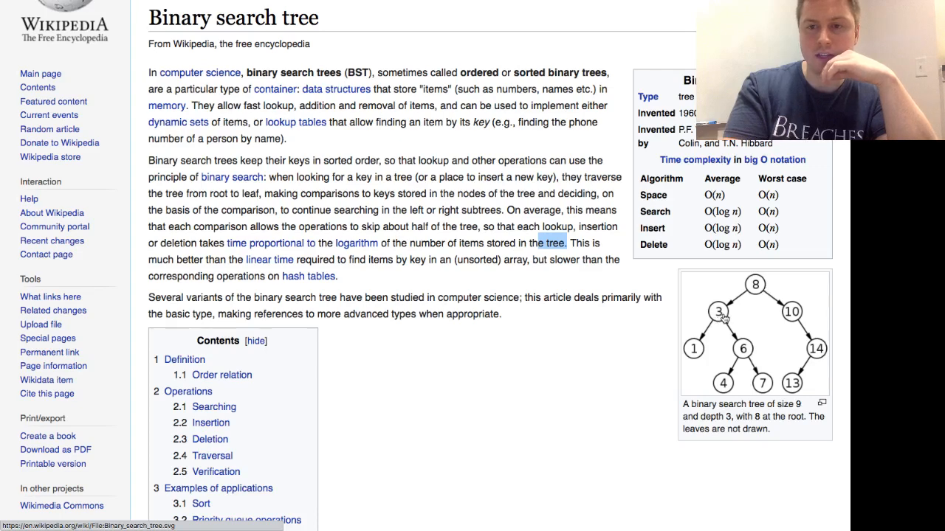
mouse_move(748, 349)
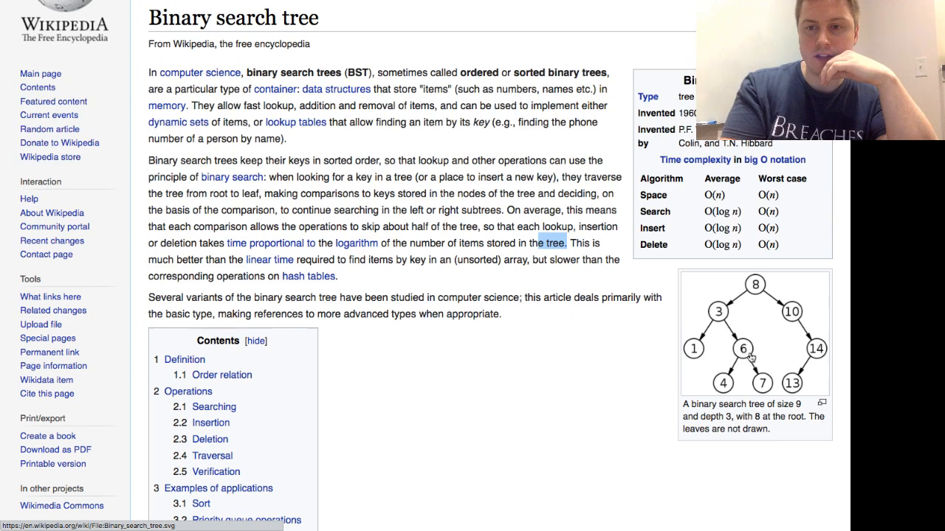
mouse_move(720, 316)
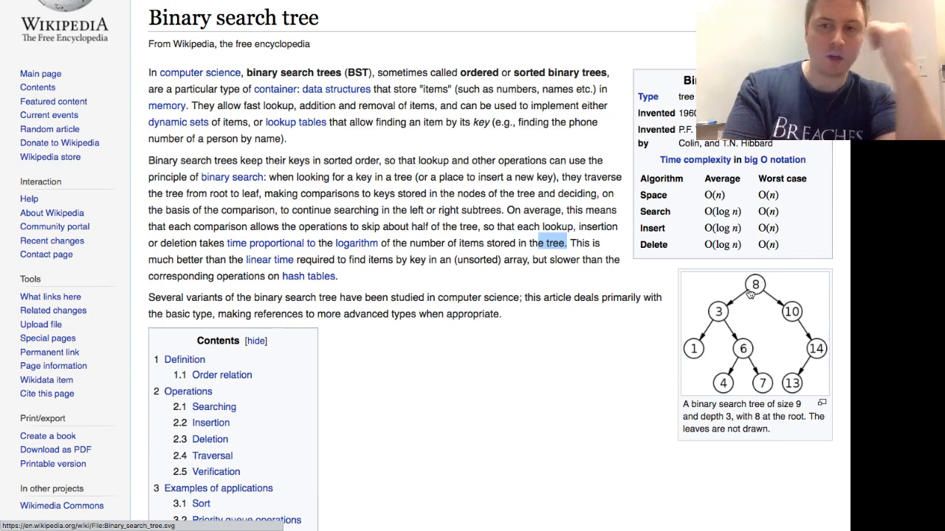
mouse_move(724, 313)
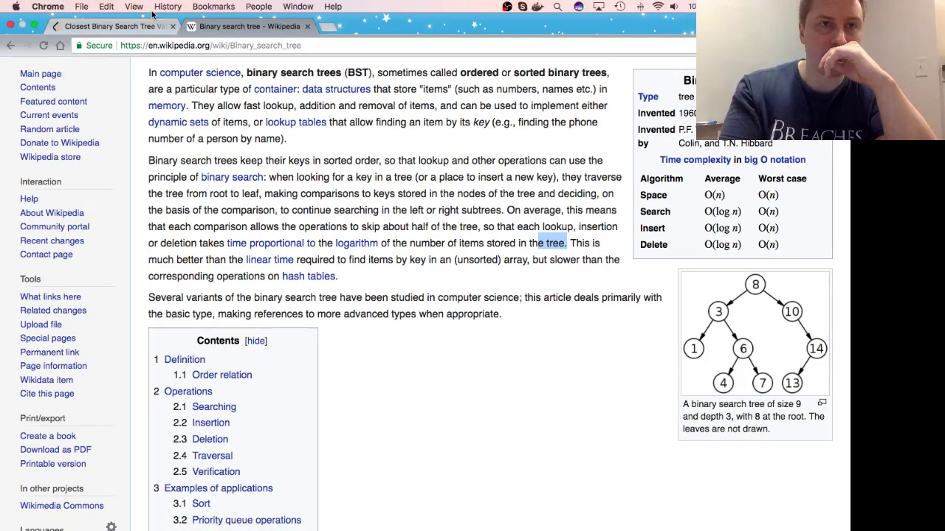
Step: Glance at the LeetCode problem tab, then return to the Binary search tree article
left_click(111, 27)
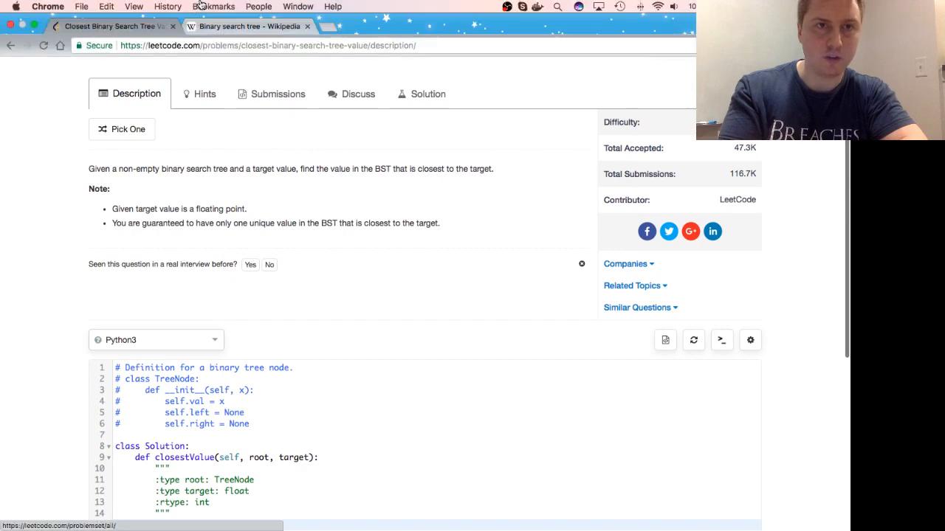
left_click(247, 26)
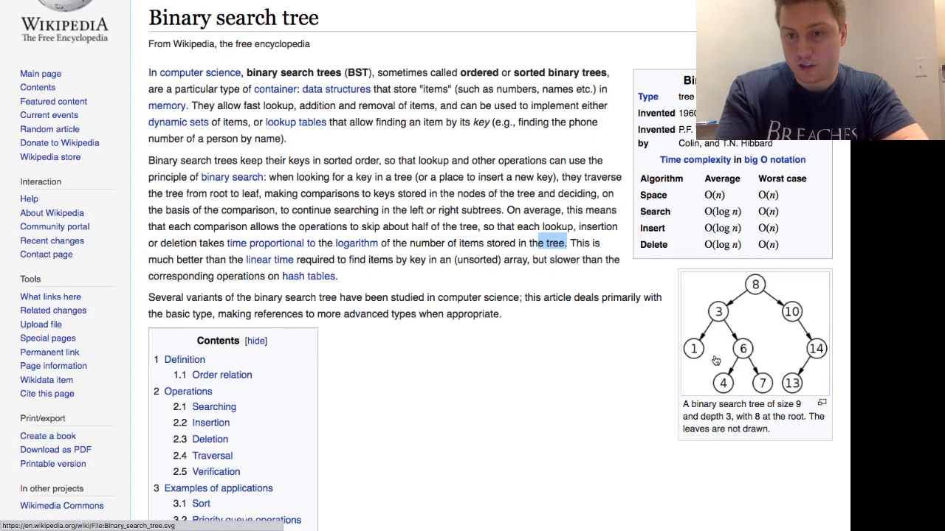
mouse_move(689, 349)
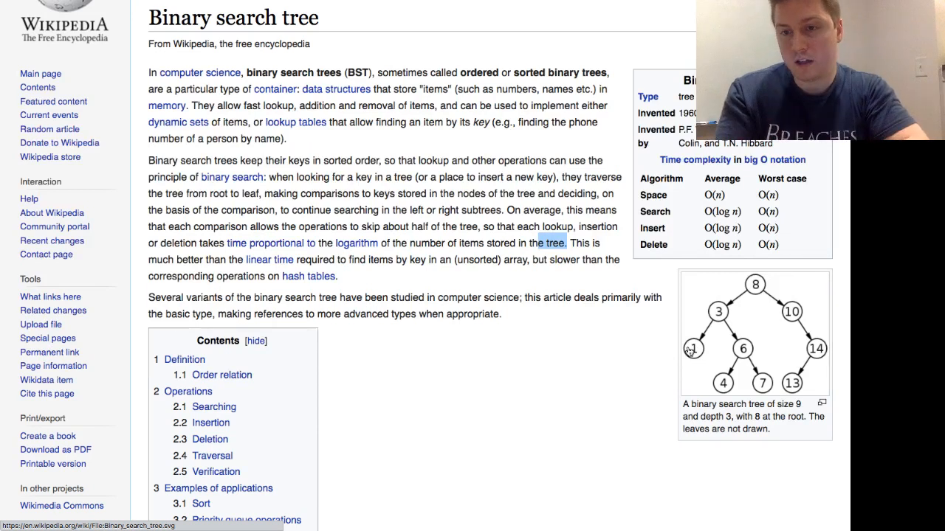
mouse_move(683, 362)
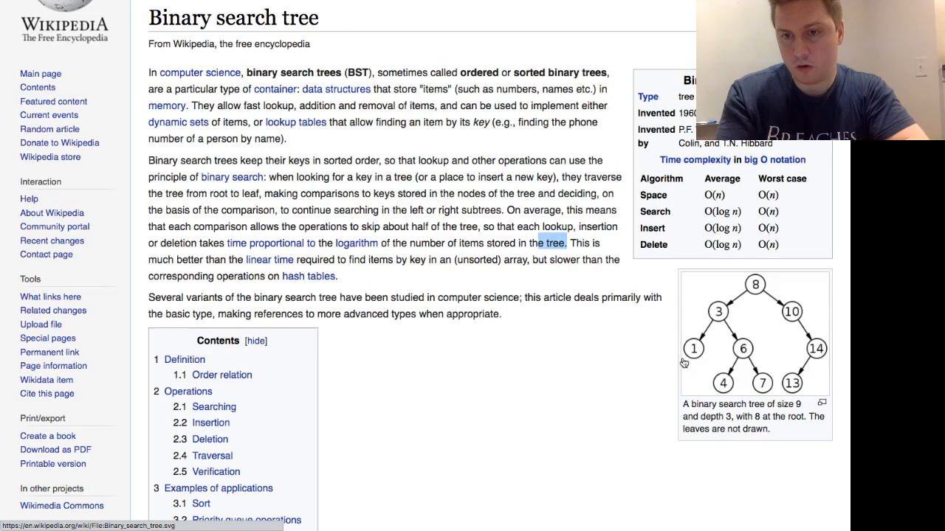
mouse_move(693, 355)
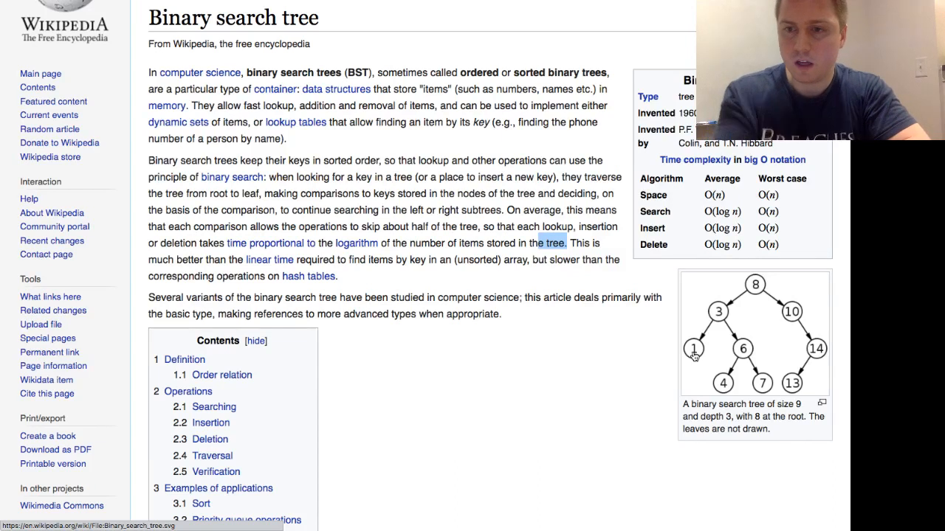
mouse_move(838, 367)
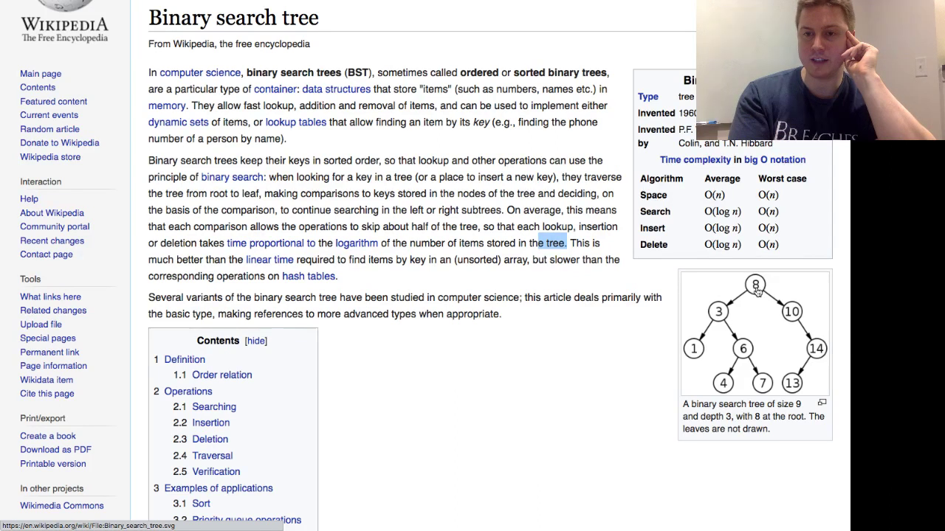
mouse_move(755, 292)
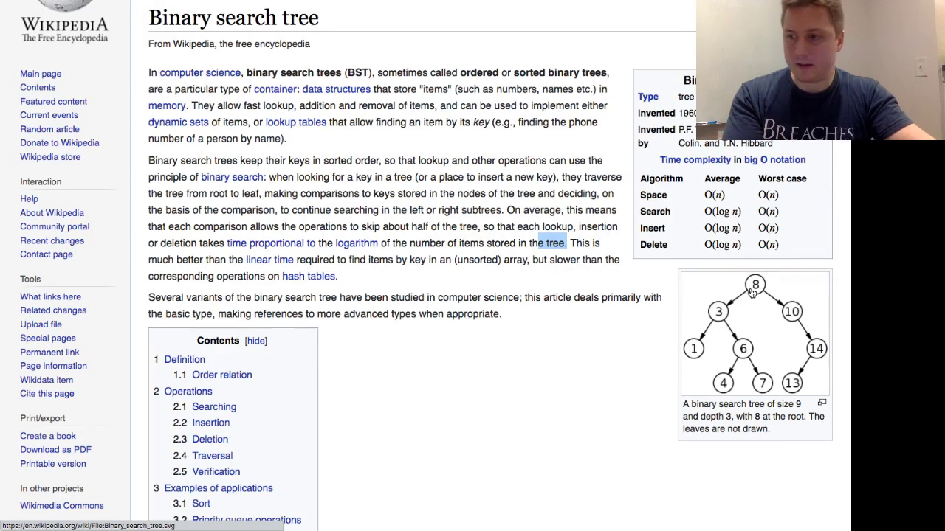
mouse_move(729, 313)
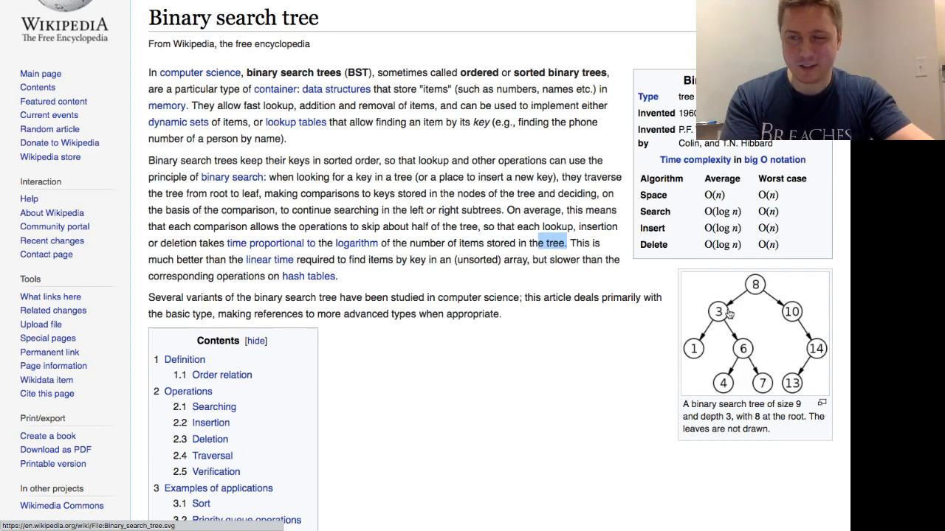
mouse_move(734, 303)
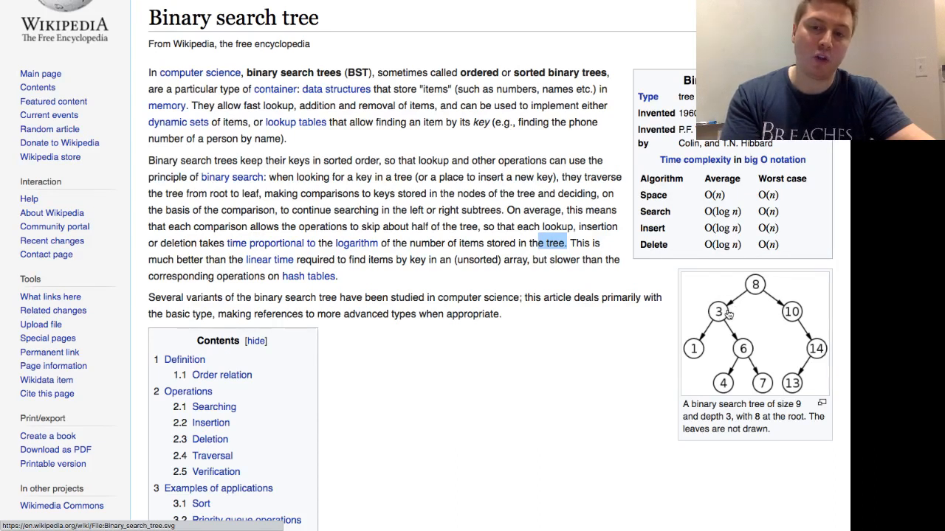
mouse_move(716, 312)
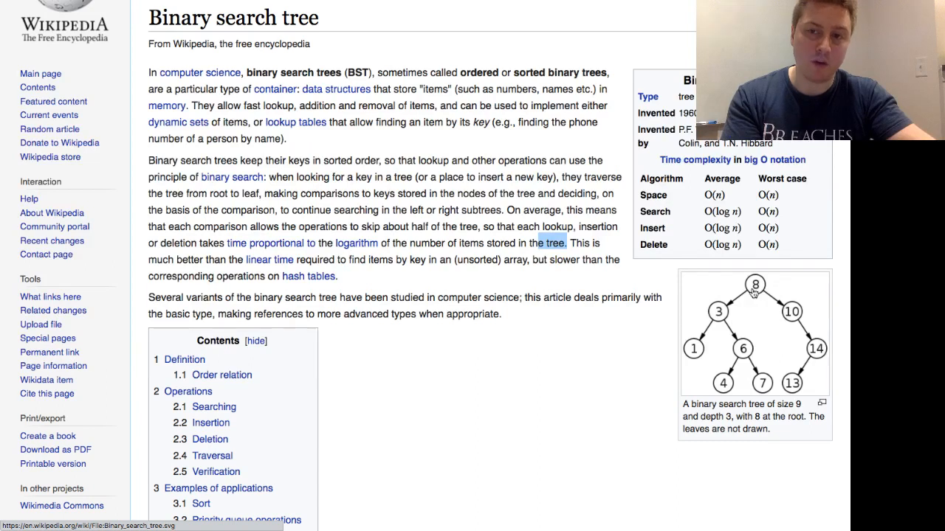
mouse_move(714, 319)
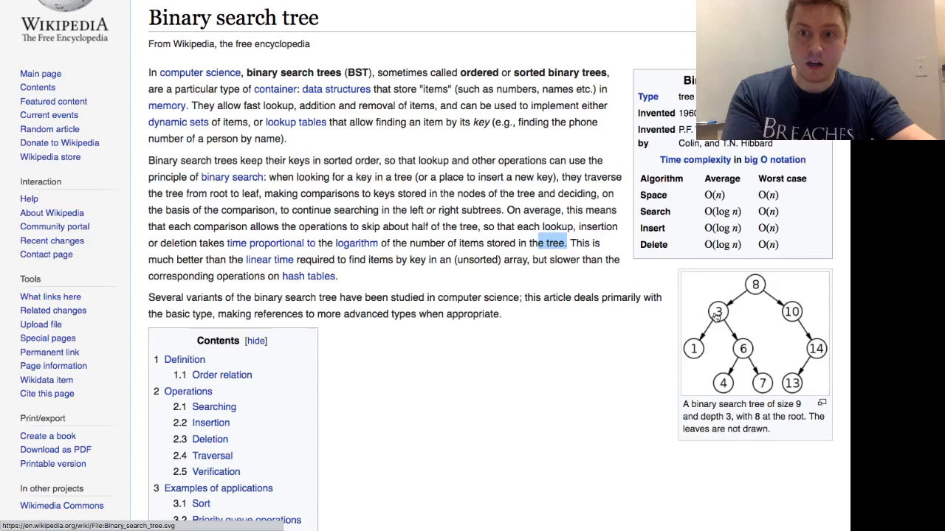
mouse_move(719, 312)
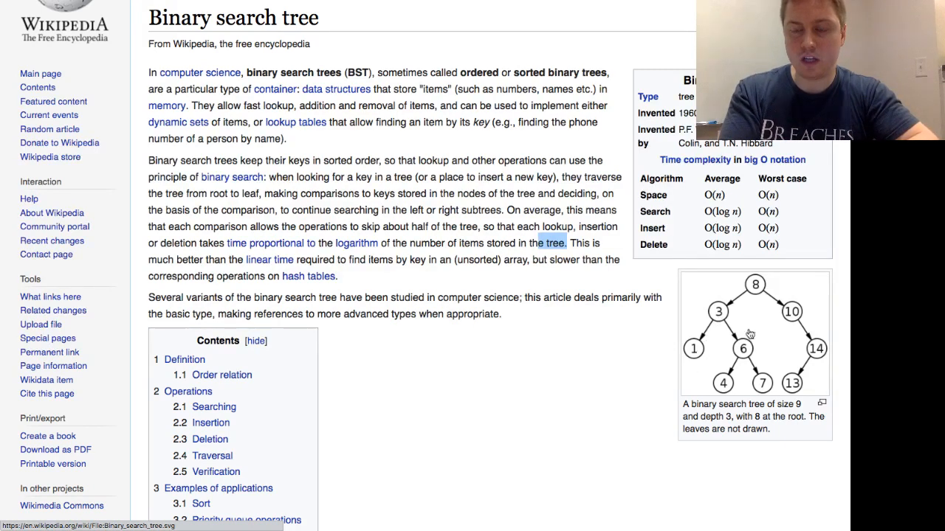
mouse_move(716, 336)
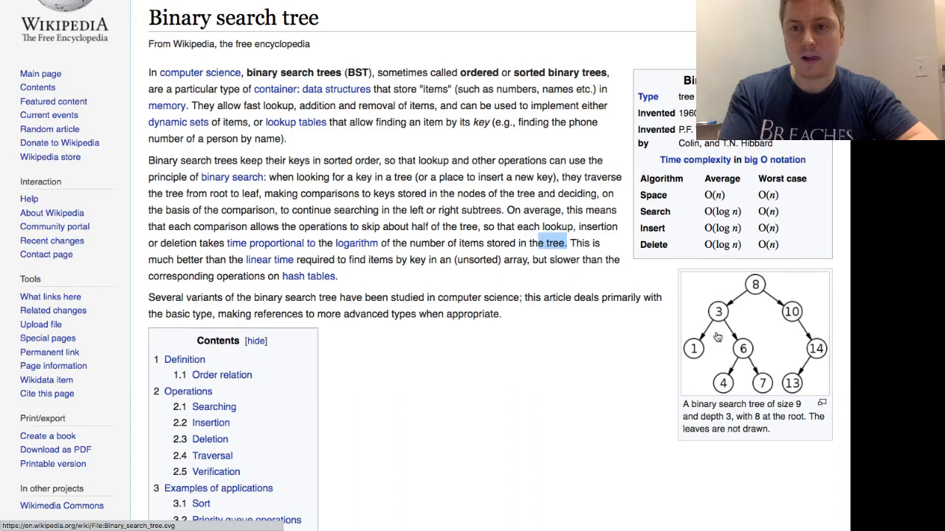
mouse_move(699, 363)
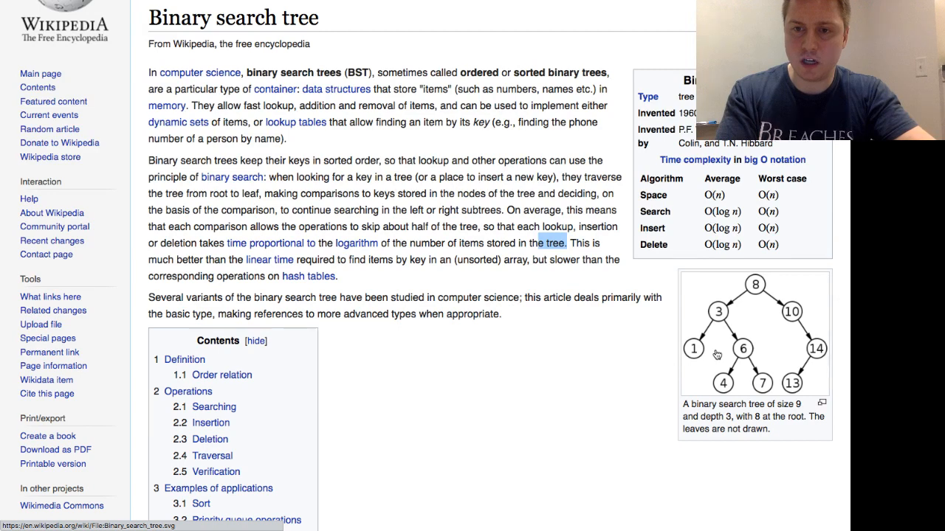
mouse_move(710, 357)
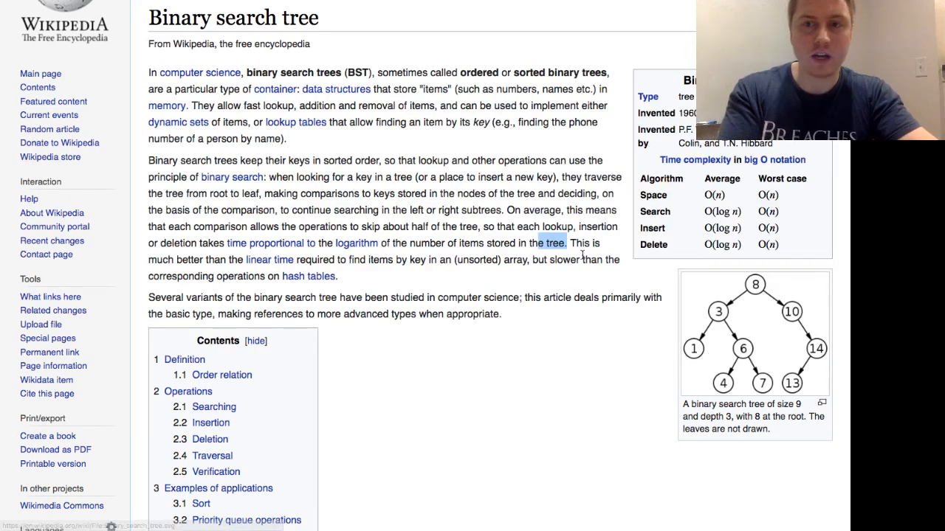
Step: Review the example tree diagram and its search path through 8, 3 and 6
scroll("up", 3)
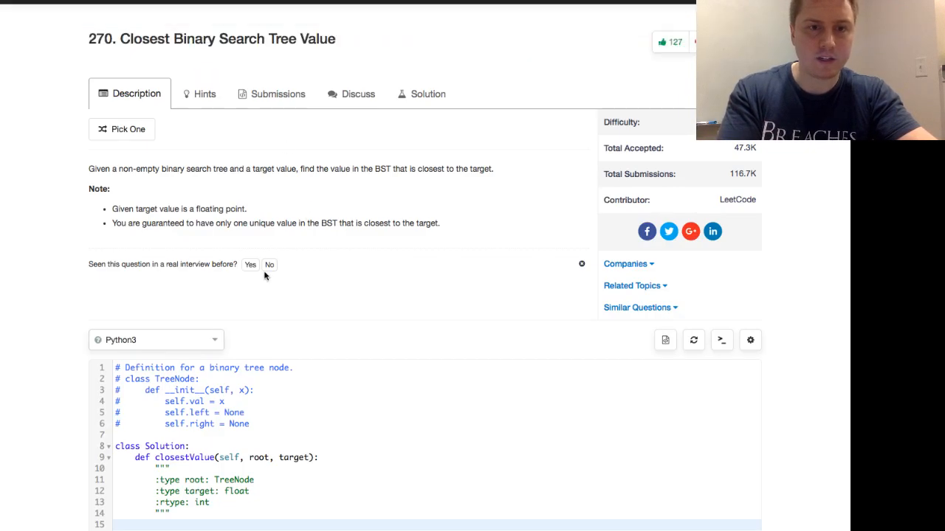
Step: Make closestValue return self.binary_search(root, target, root.val)
scroll("down", 3)
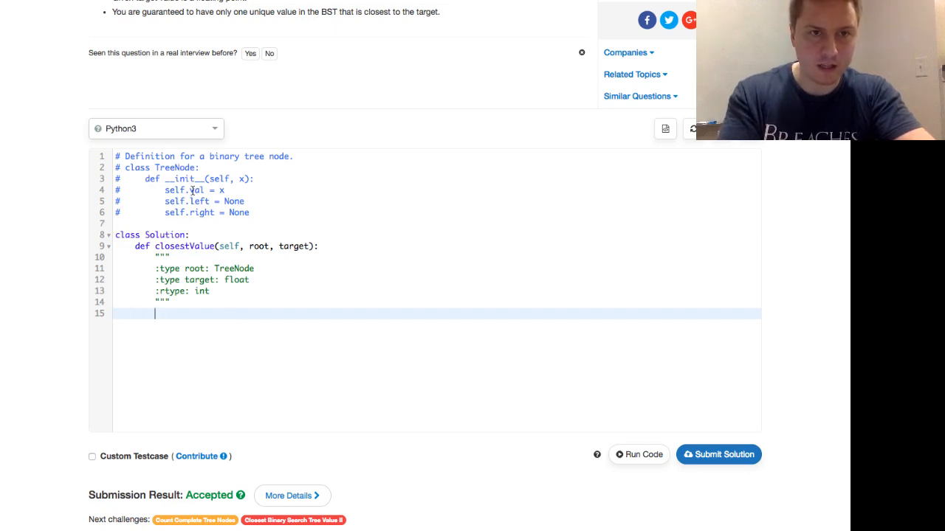
type("RE")
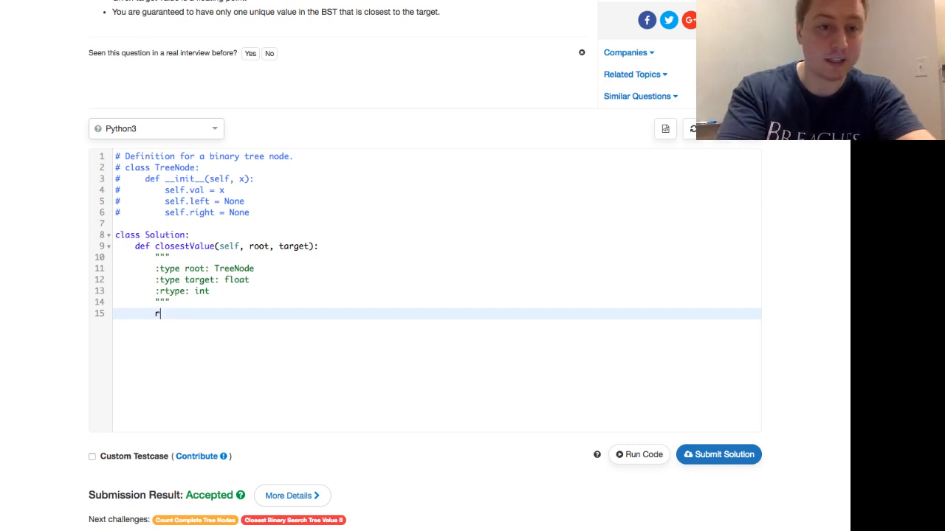
type("eturn self")
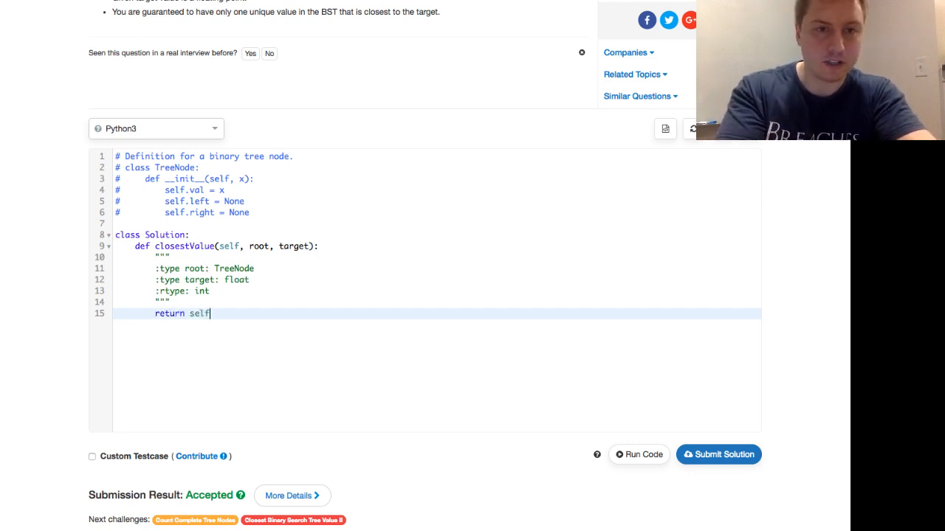
type(".")
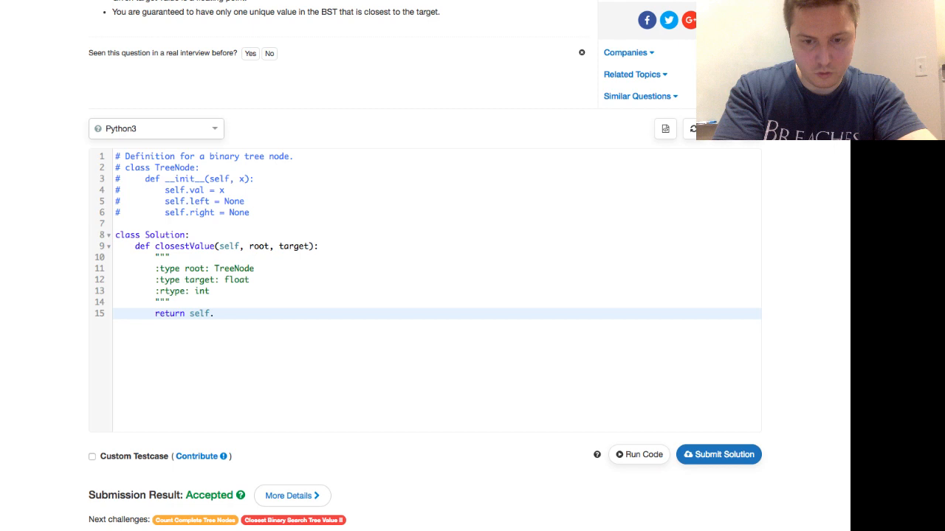
type("binary_s")
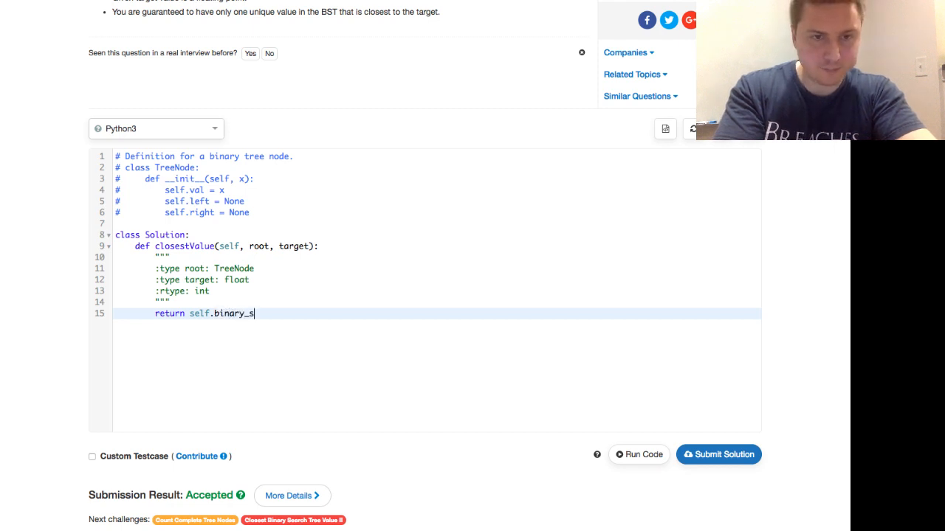
type("earch()")
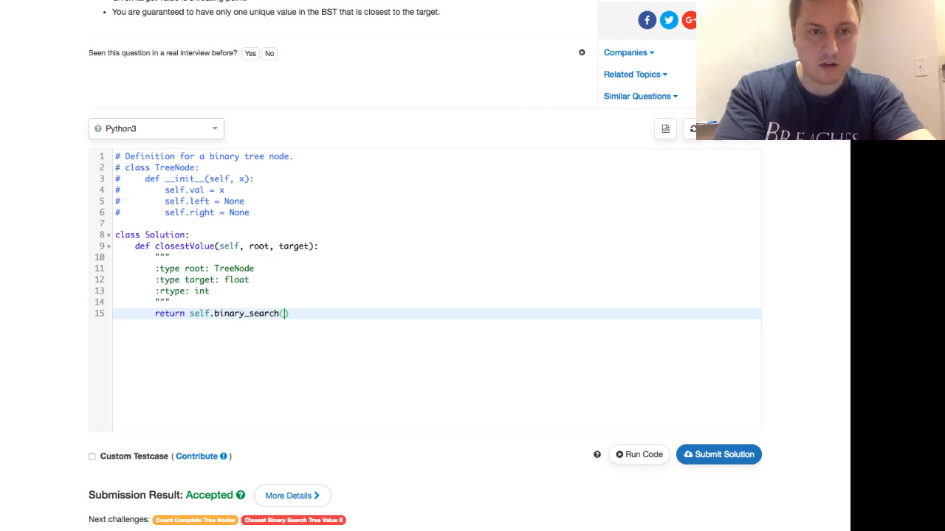
type("root,")
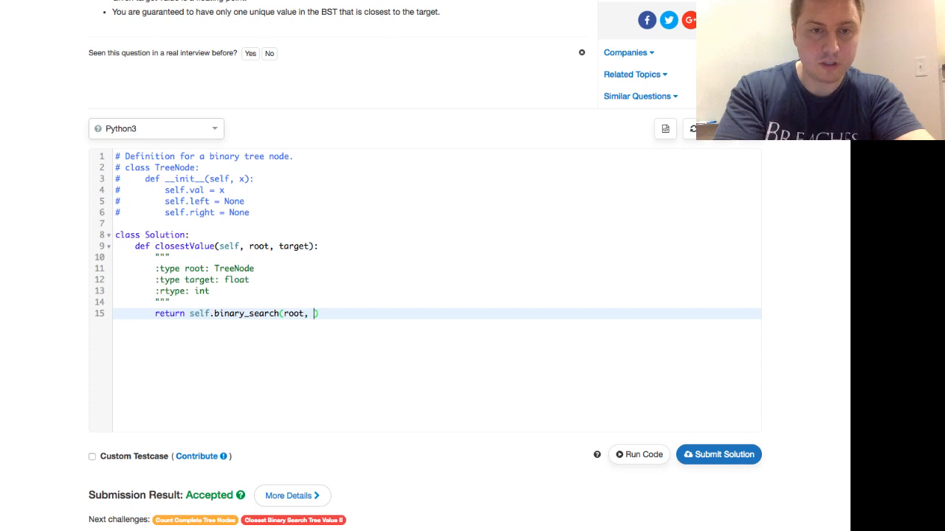
type("target")
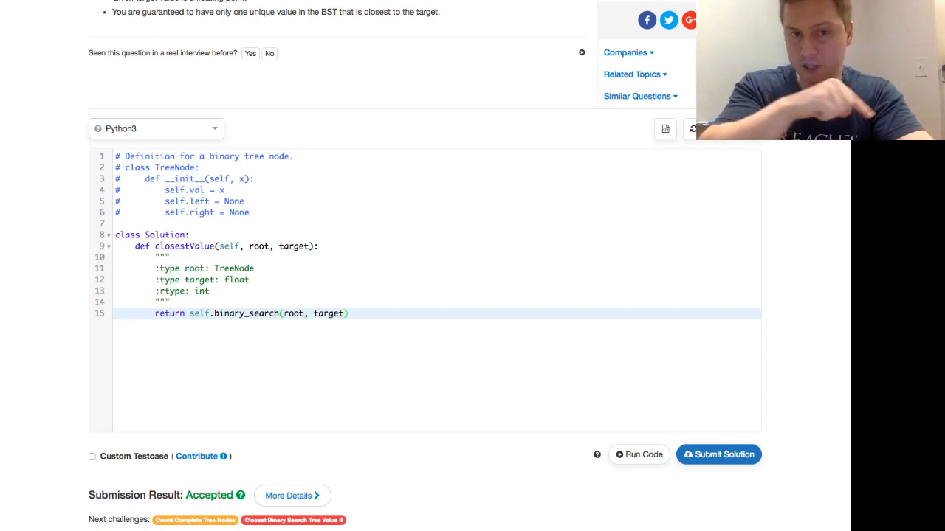
type(", close")
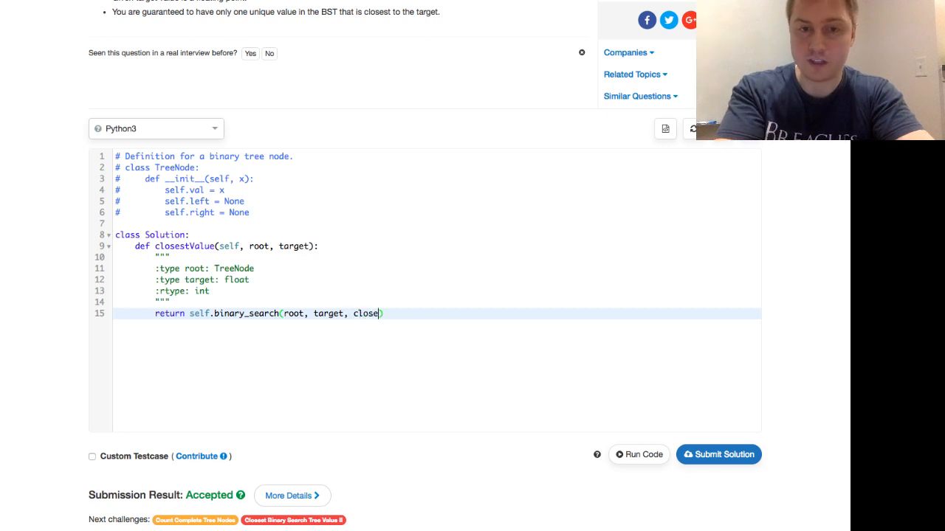
key("Backspace")
type("root.va")
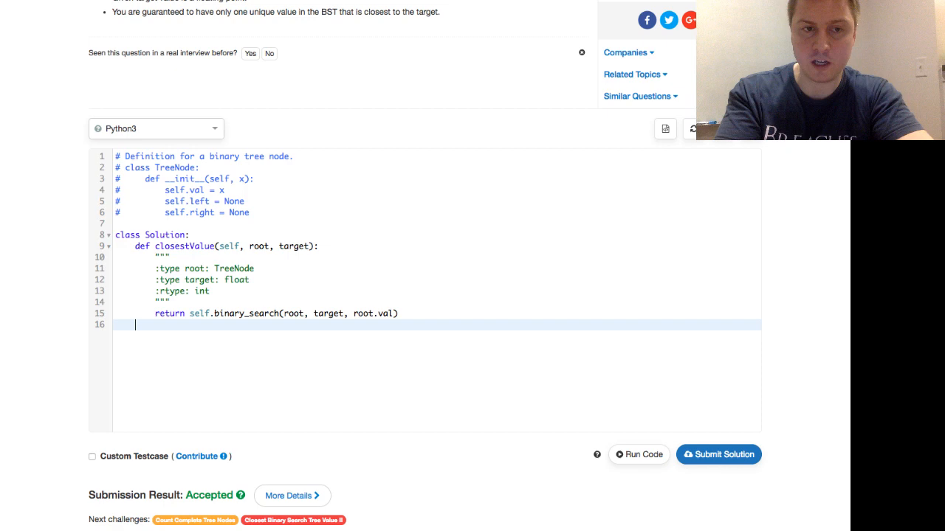
Step: Declare the helper header def binary_search(root, target, closest):
type("def")
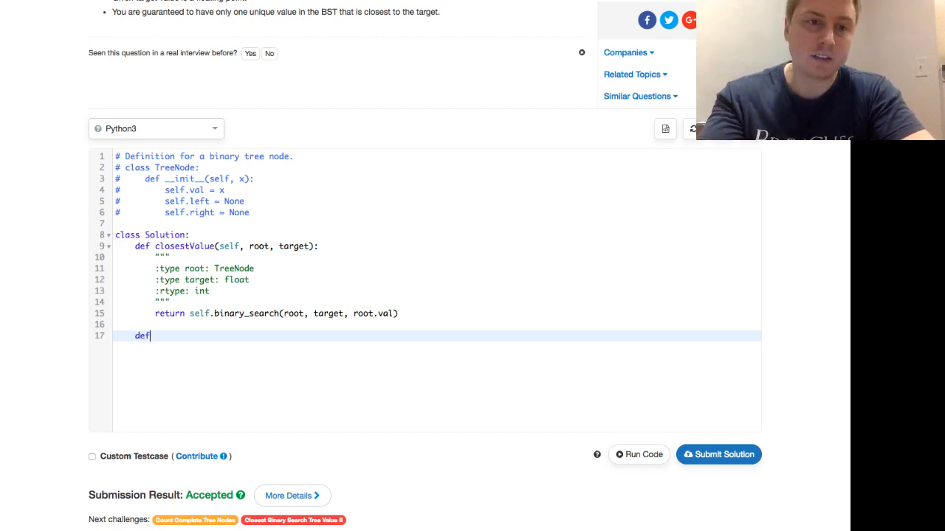
type("b")
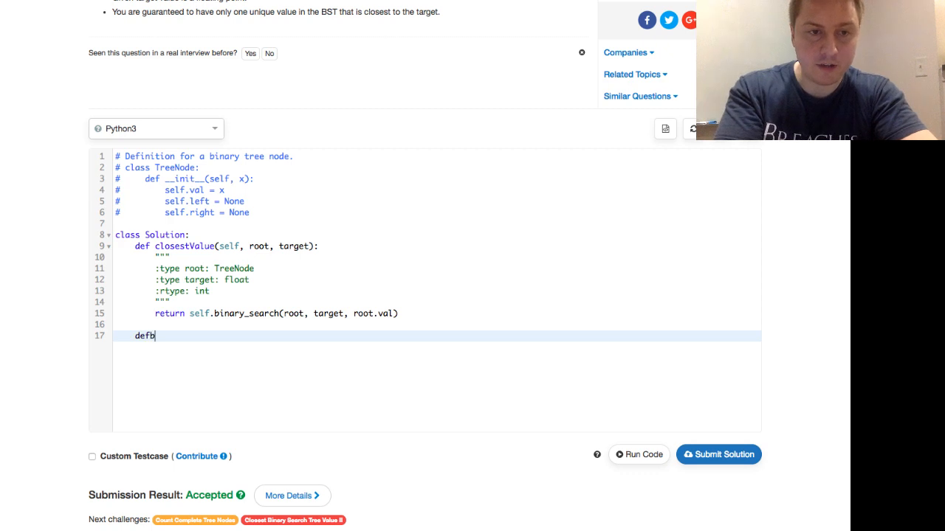
type("binary_search(root,")
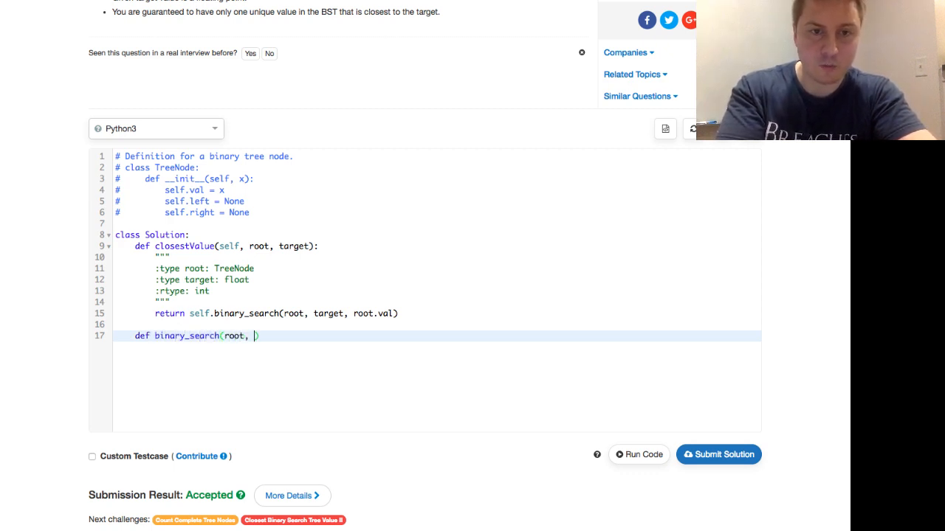
type("target, c")
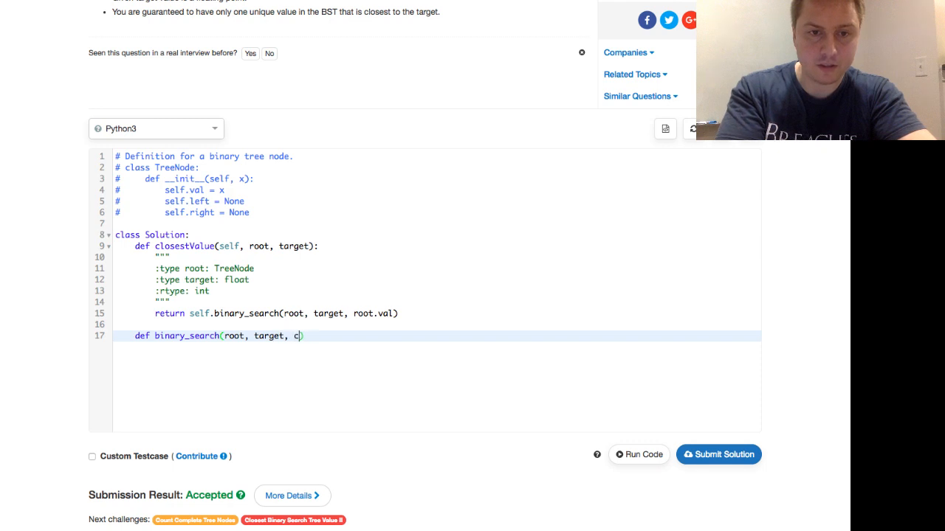
type("losest")
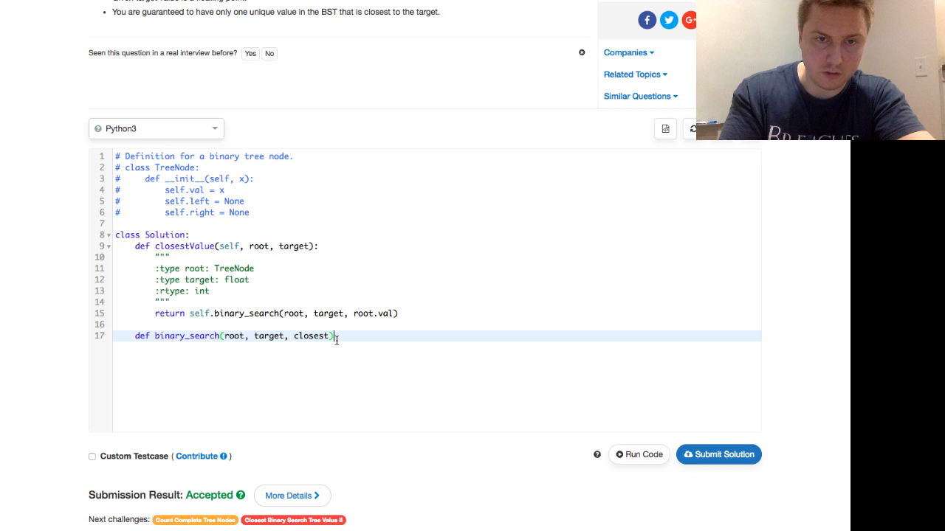
key("Return")
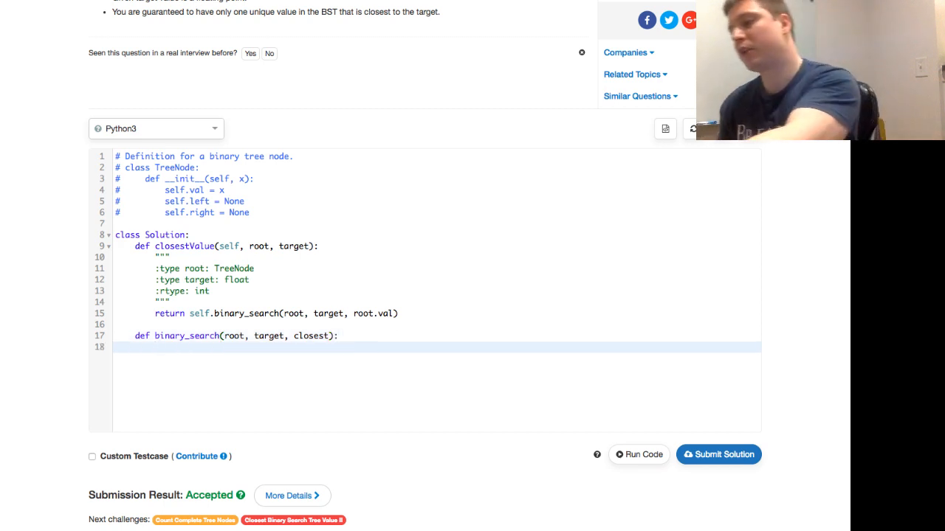
Step: Add a base case returning closest when root is empty
left_click(155, 348)
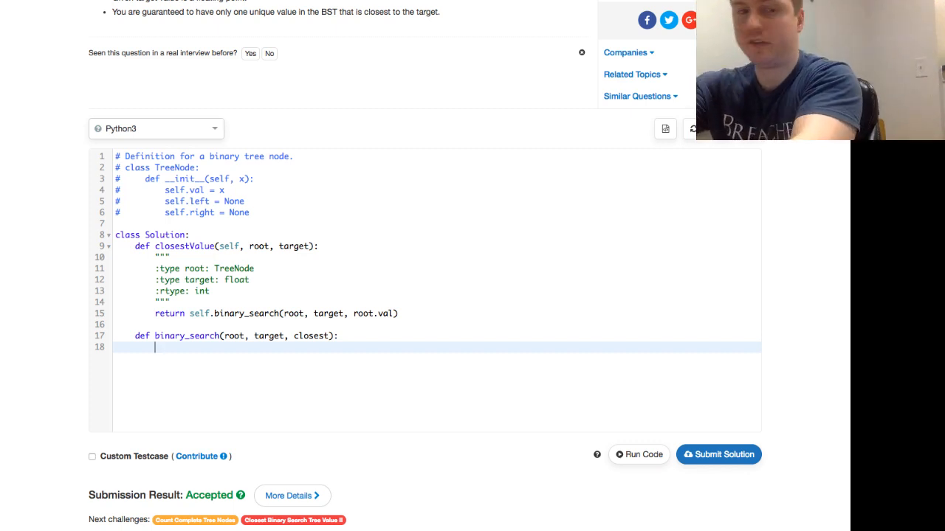
type("if n")
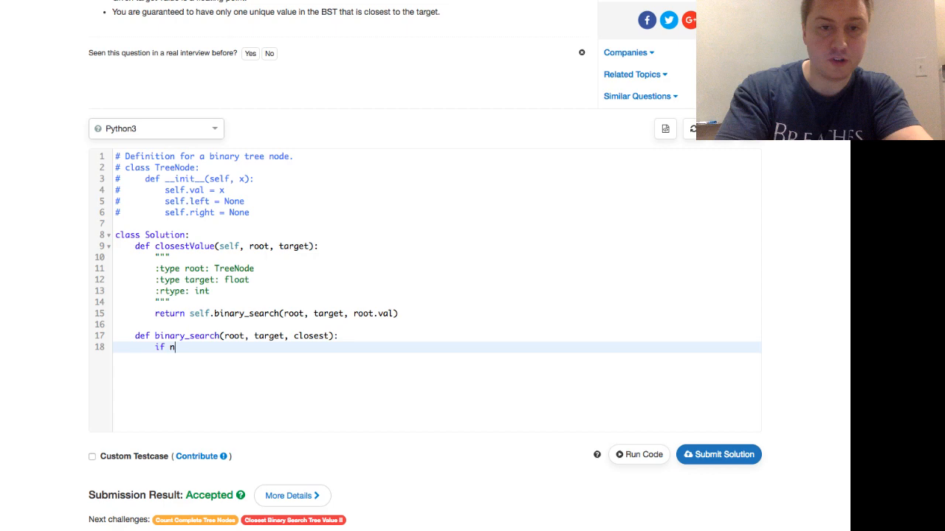
type("ot root:")
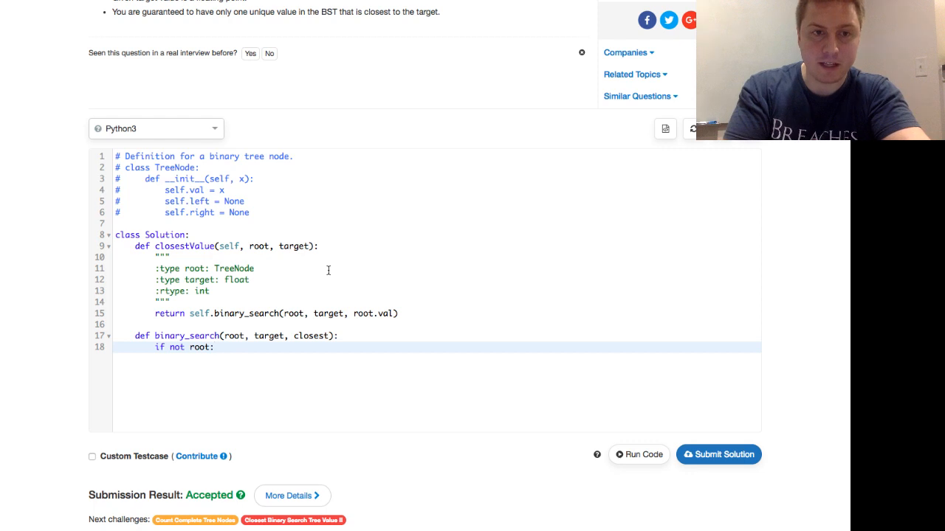
type("return closest")
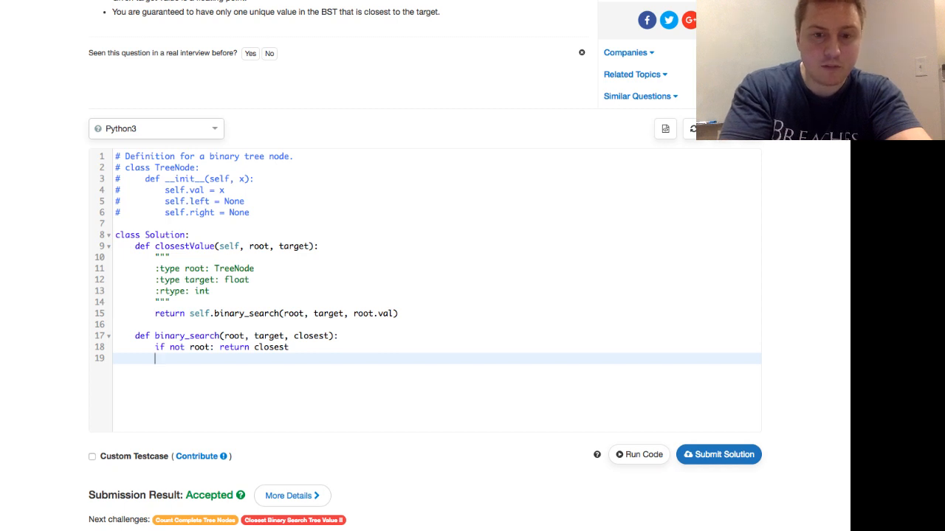
Step: Set closest = root.val when abs(root.val - target) < abs(closest - target)
type("i")
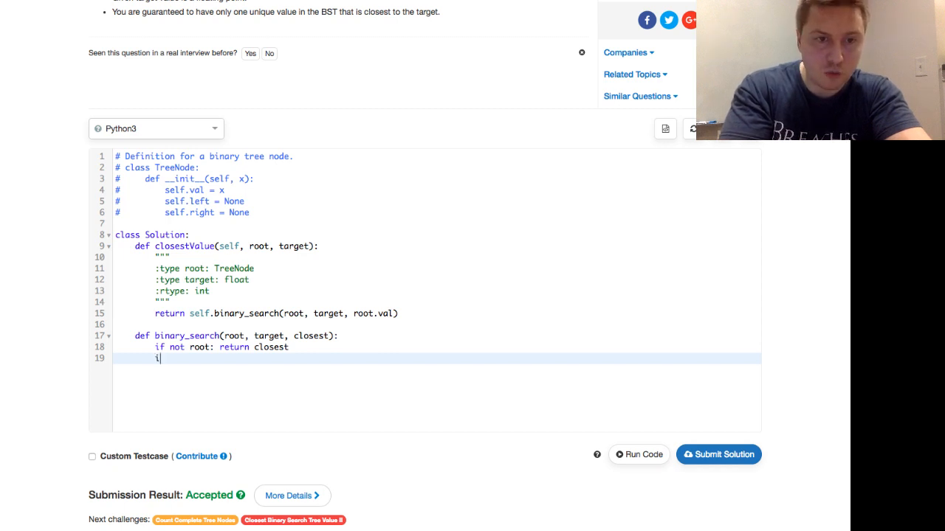
type("f")
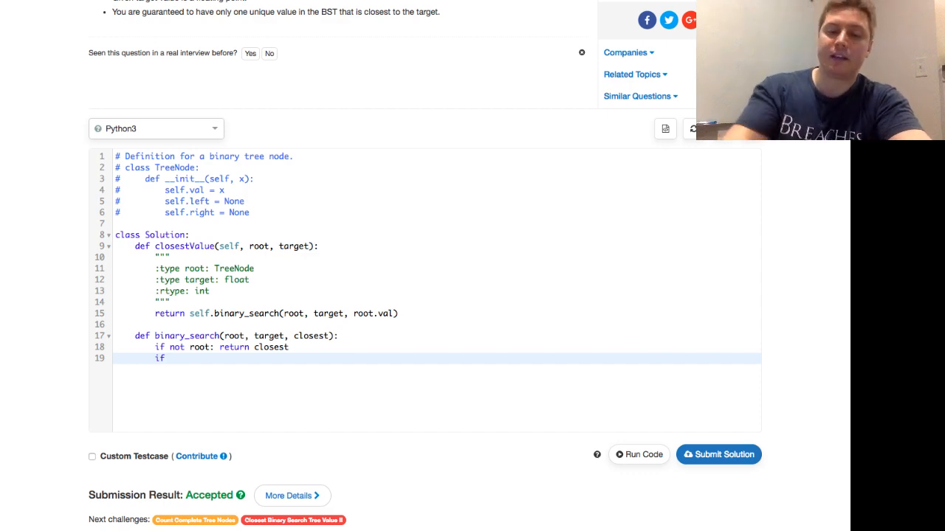
type("root")
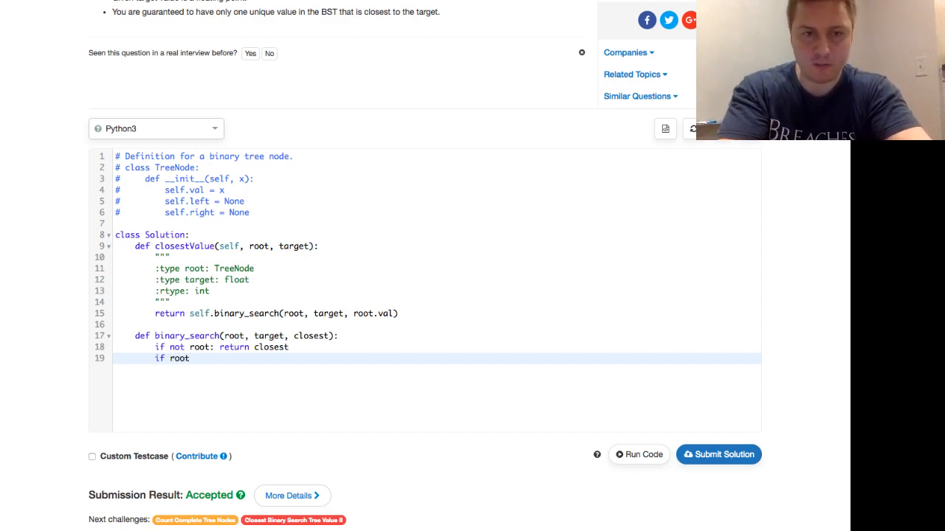
type(".val - t")
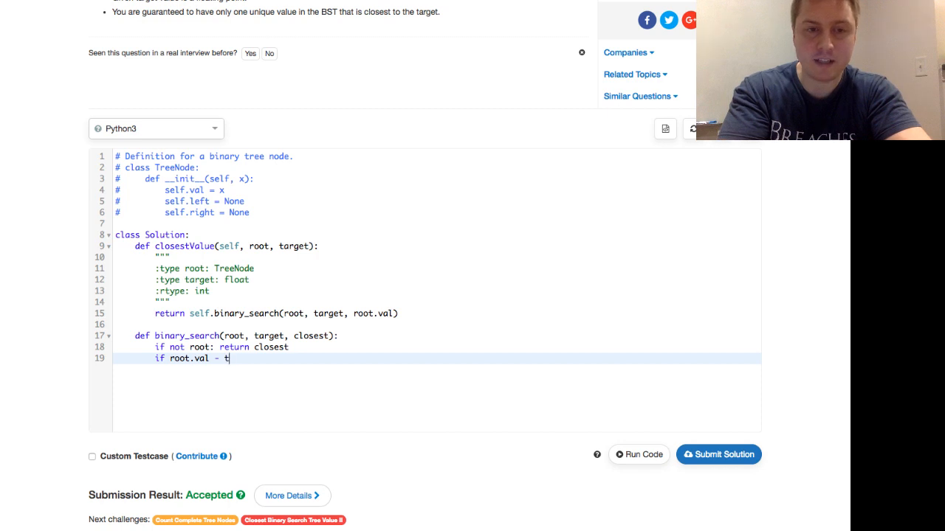
type("arget")
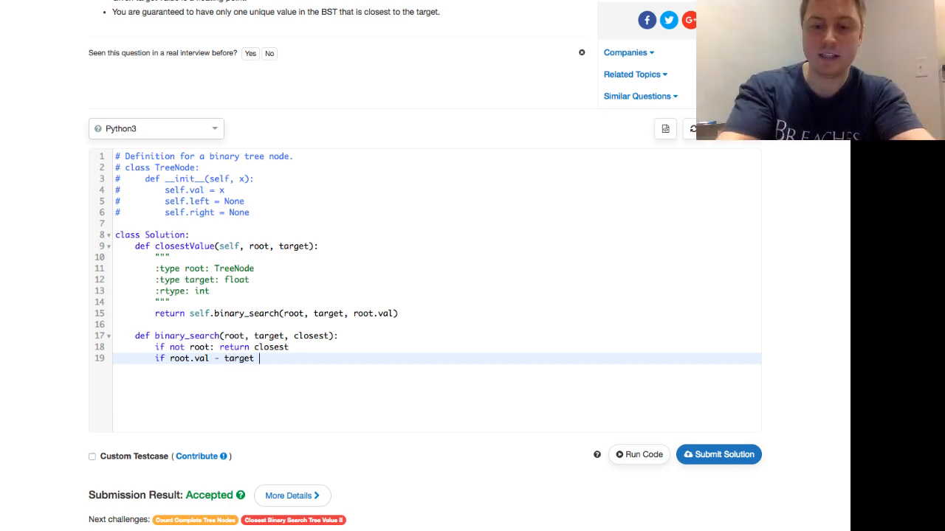
type("<")
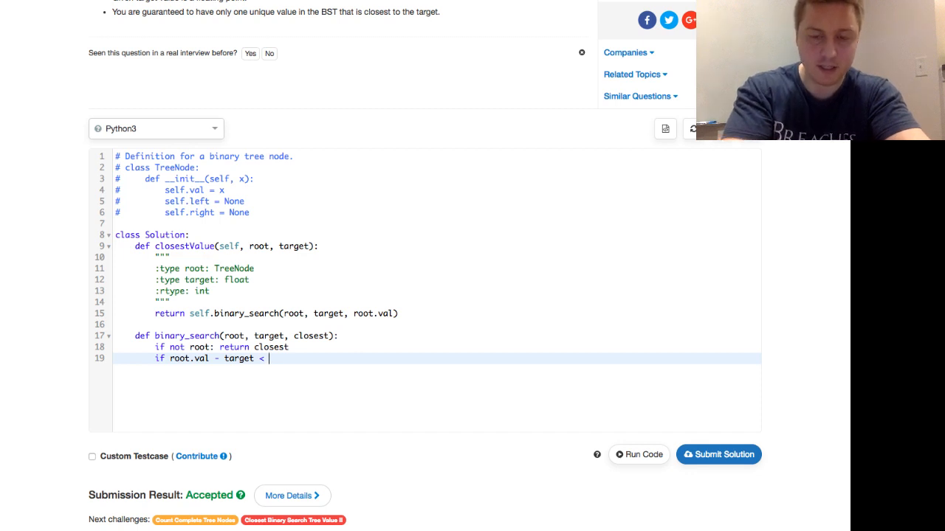
type("closest - tar")
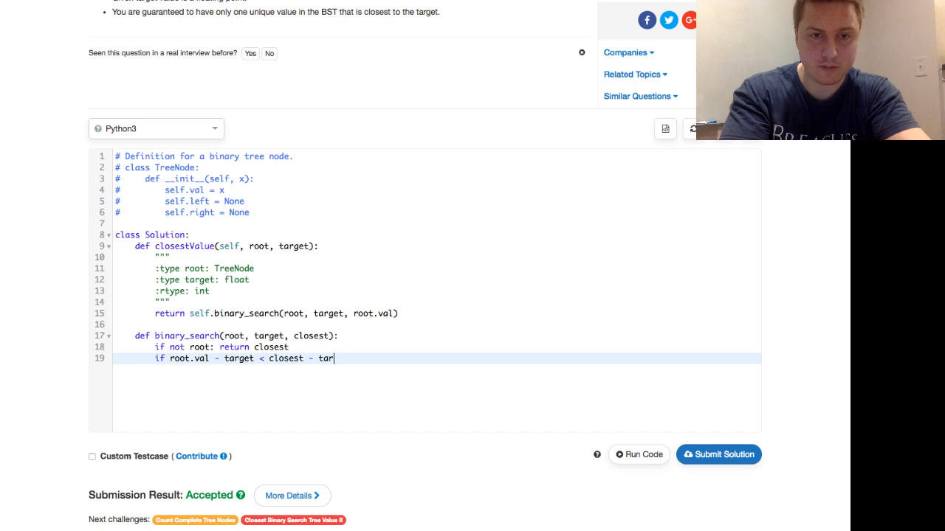
type("get: clo")
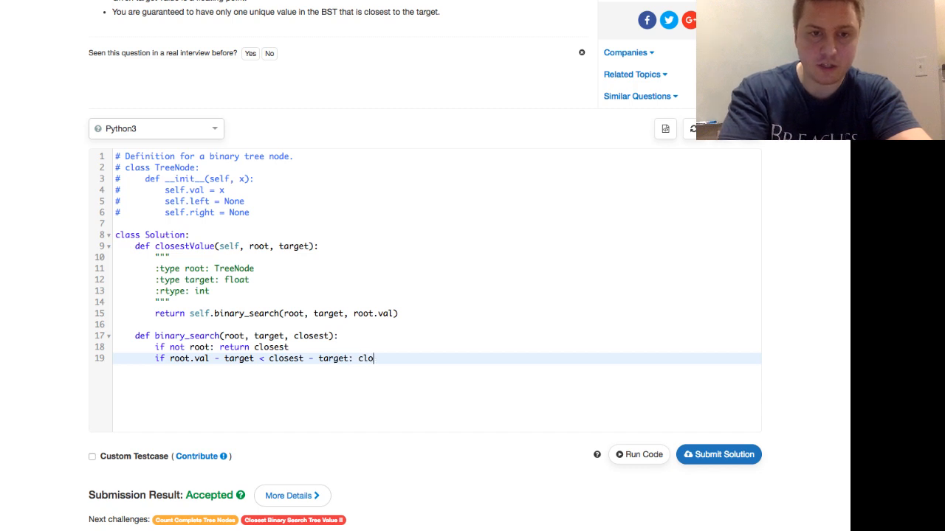
type("sest = roo")
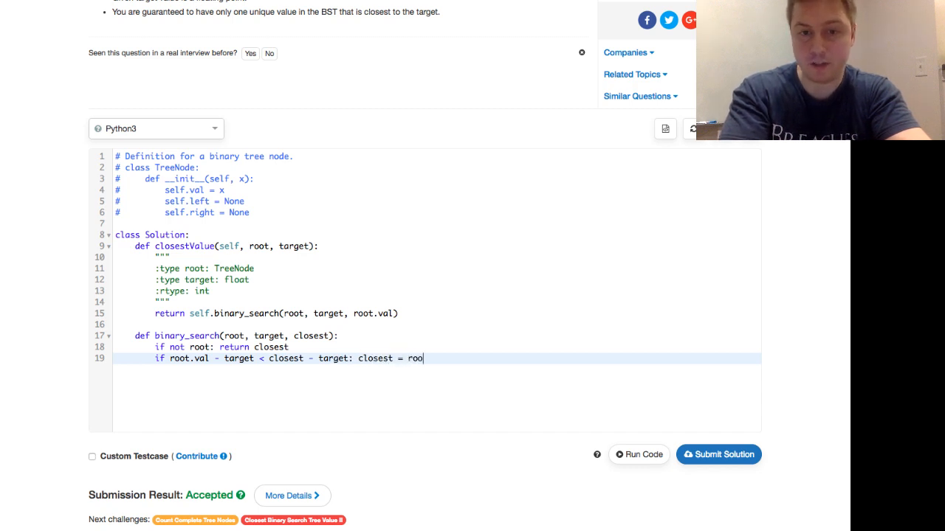
type("t.val")
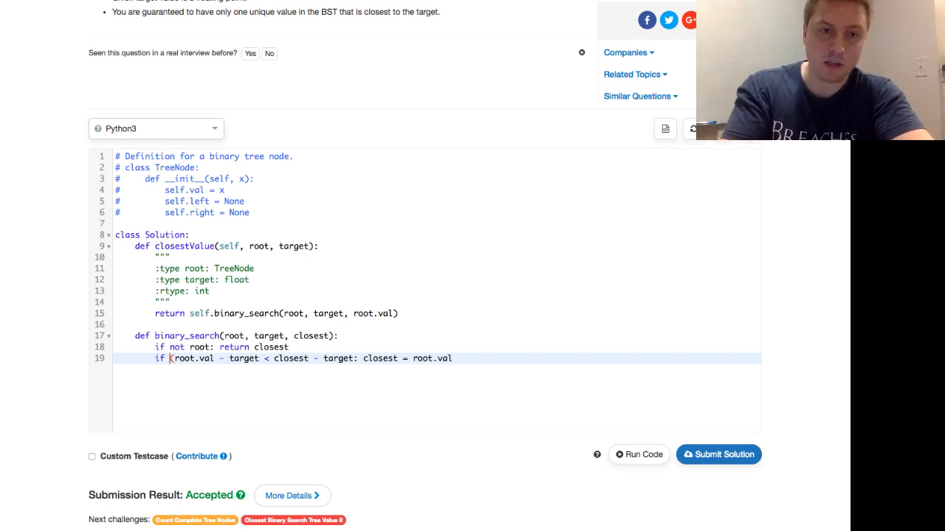
type("abs(")
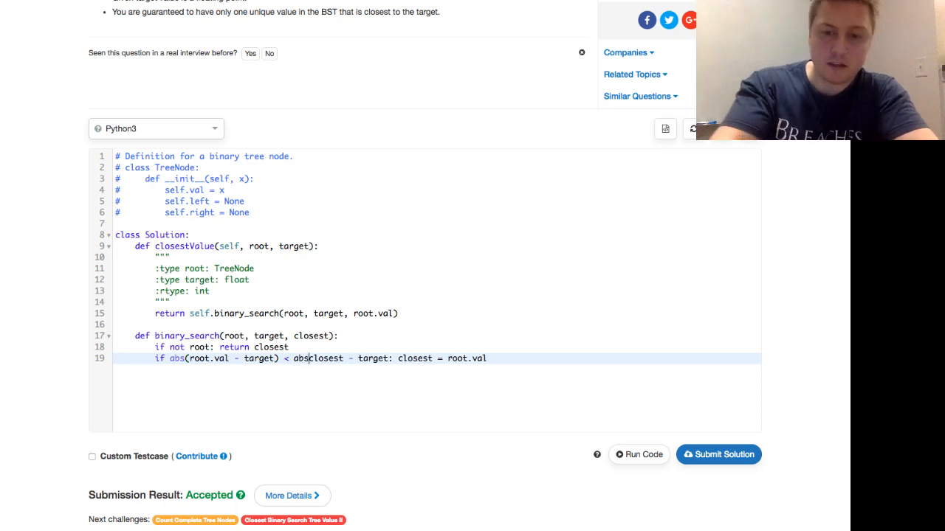
type("(")
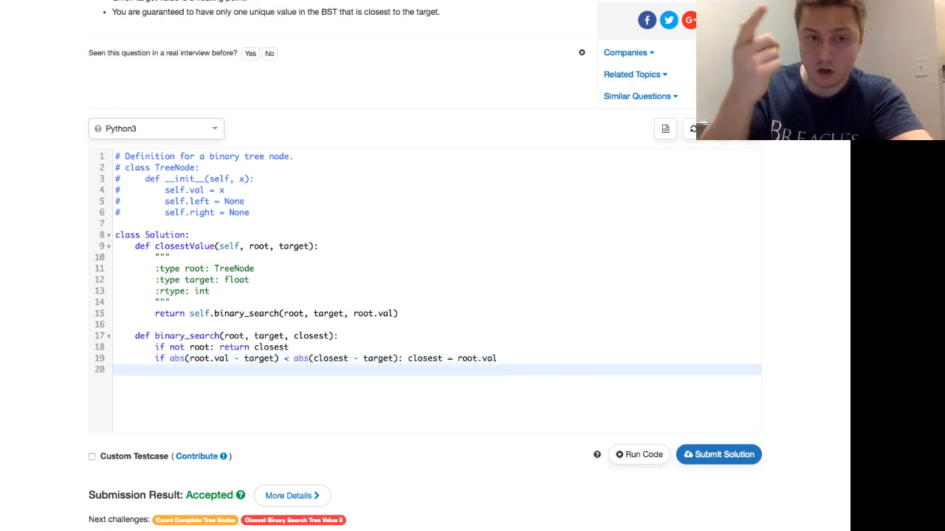
Step: When root.val > target, return self.binary_search(root.left, target, closest)
type("if root.val")
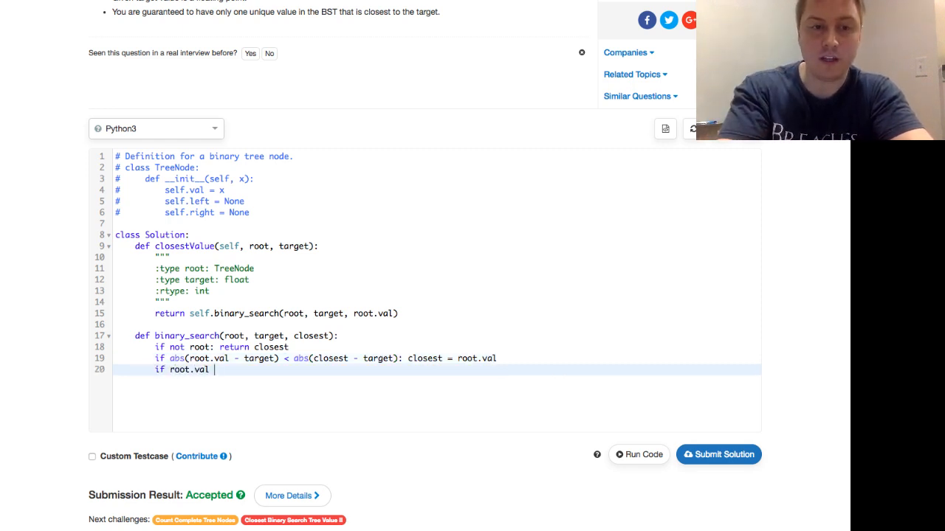
type("> targeT")
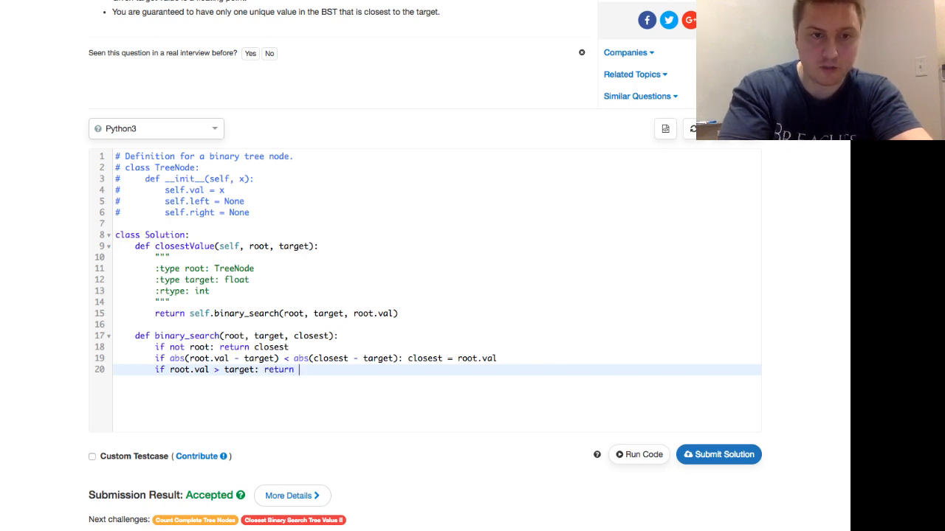
type("self.binary(sear")
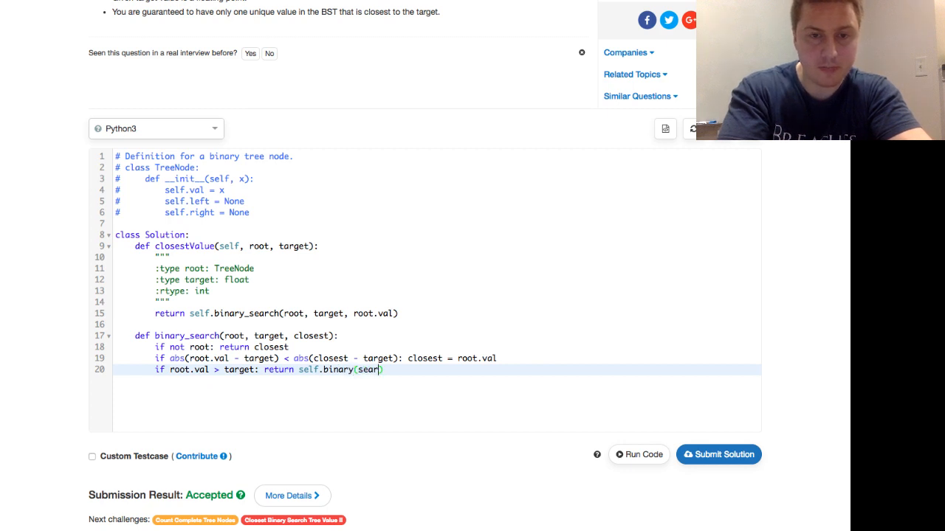
type("_search(root")
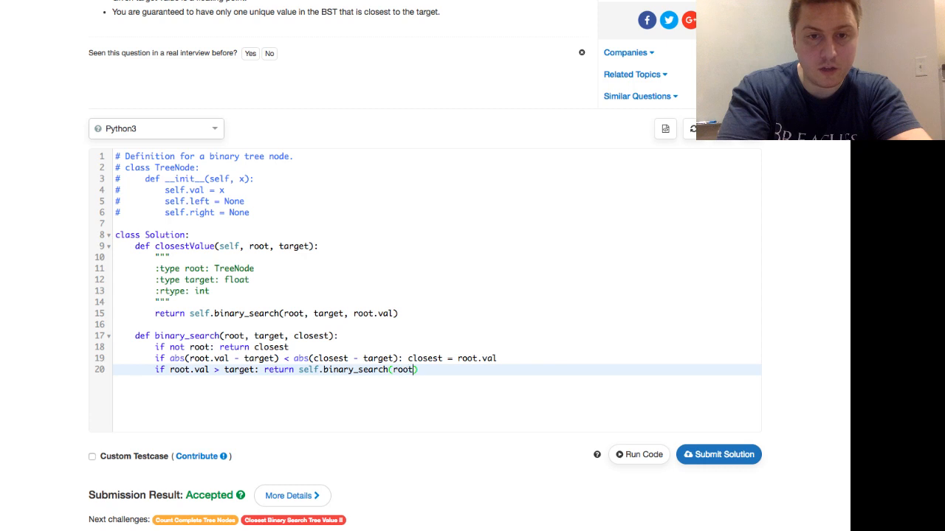
type(".left,")
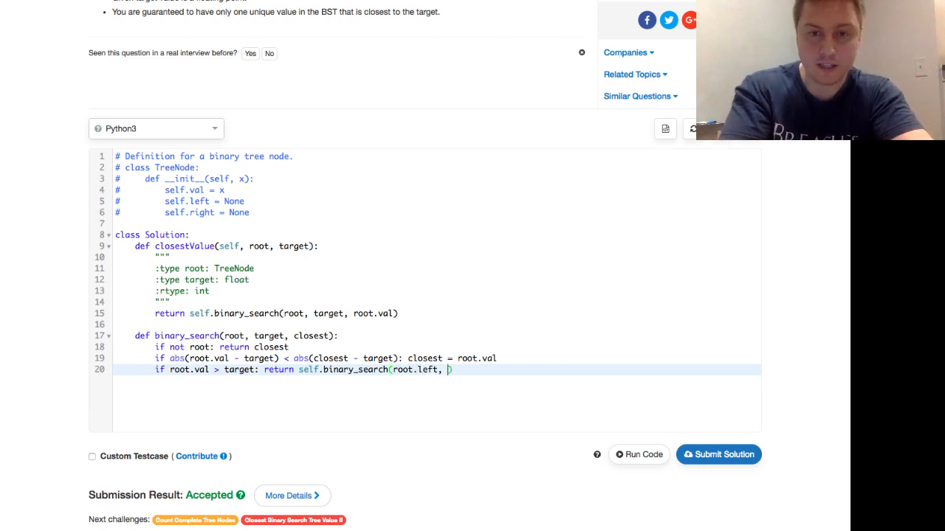
type("target, closest")
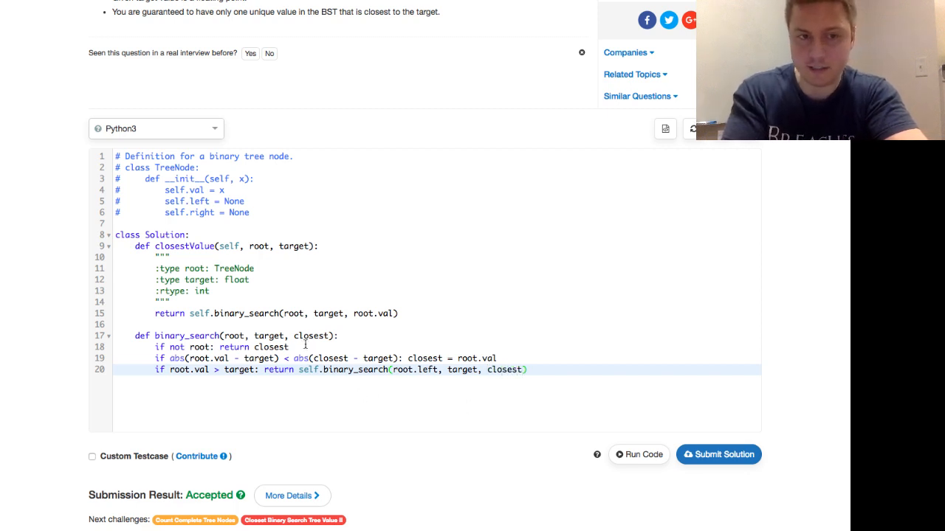
left_click(423, 358)
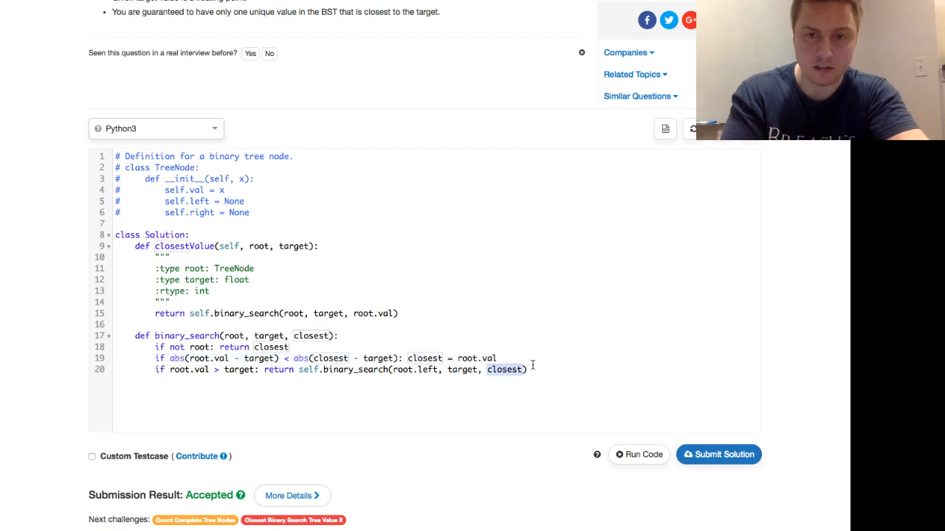
Step: Add an else branch returning self.binary_search(root.right, target, closest)
type("else: return")
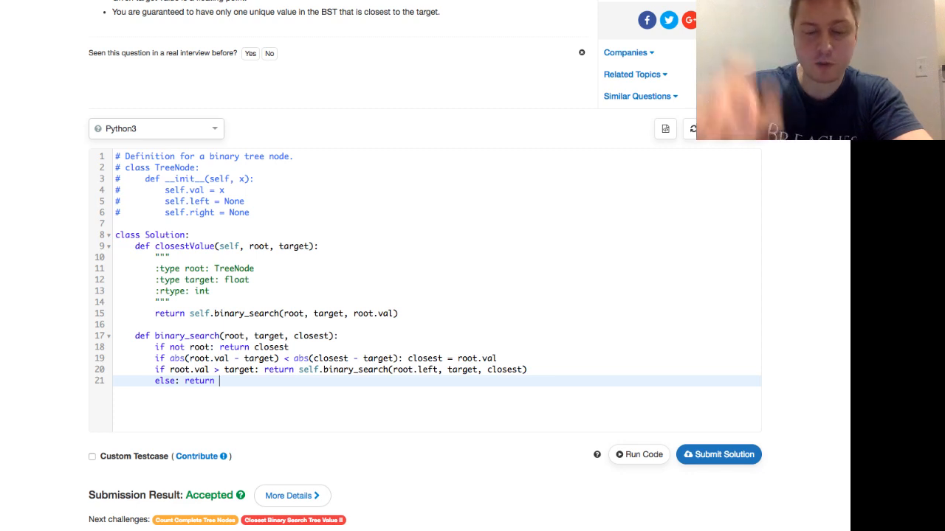
type("self.binary")
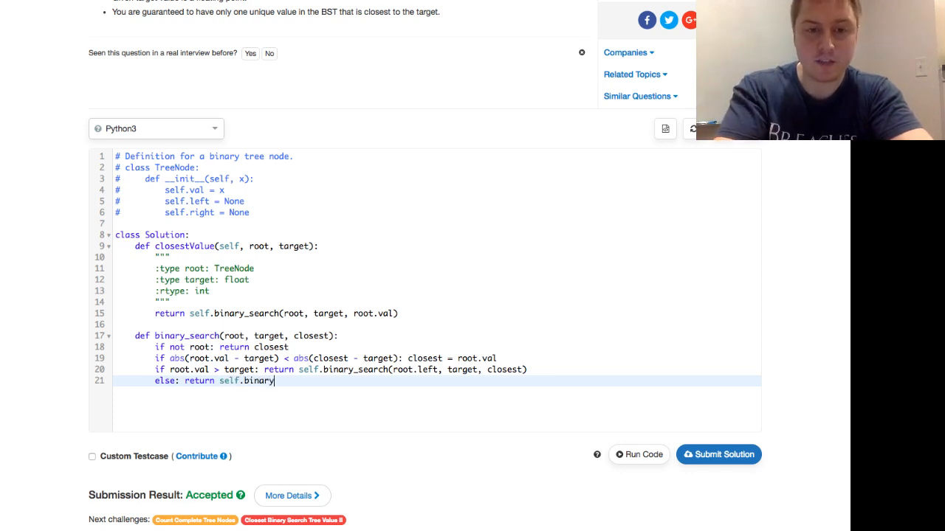
type("_search()")
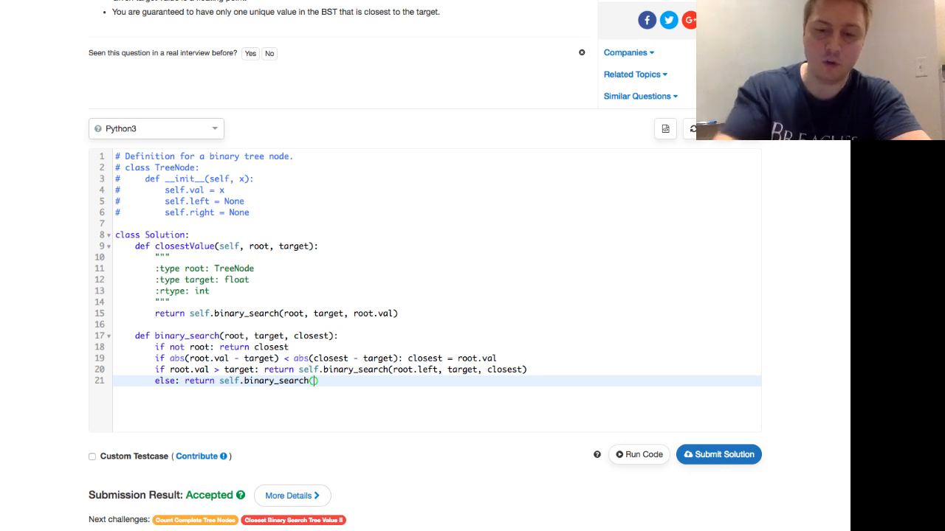
type("root.right")
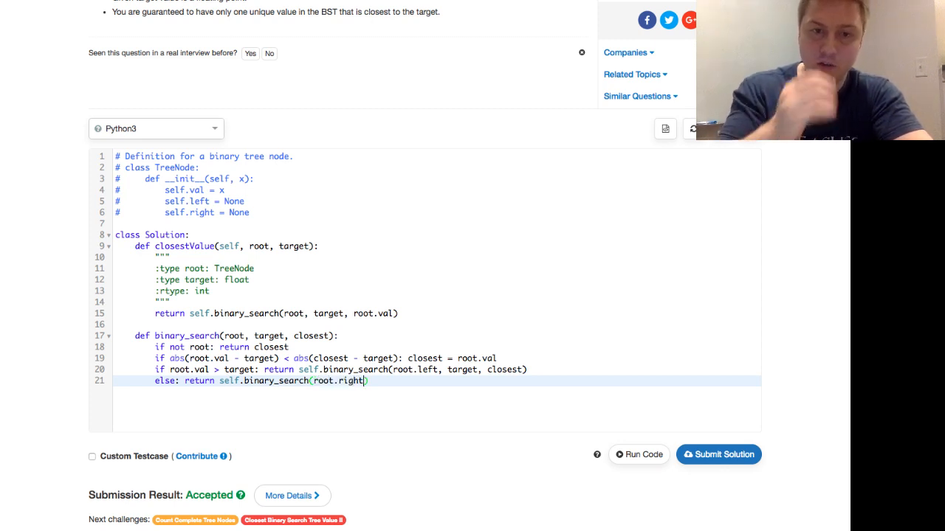
type(",")
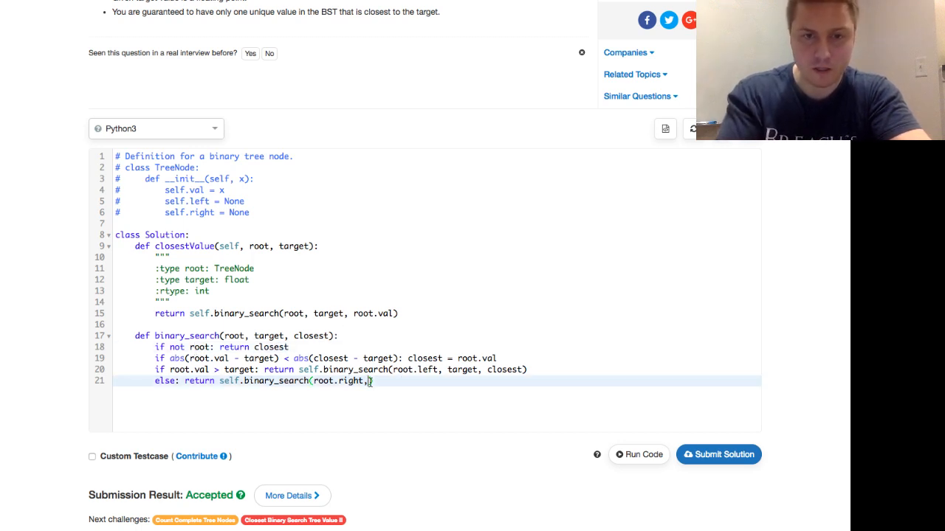
type("tar")
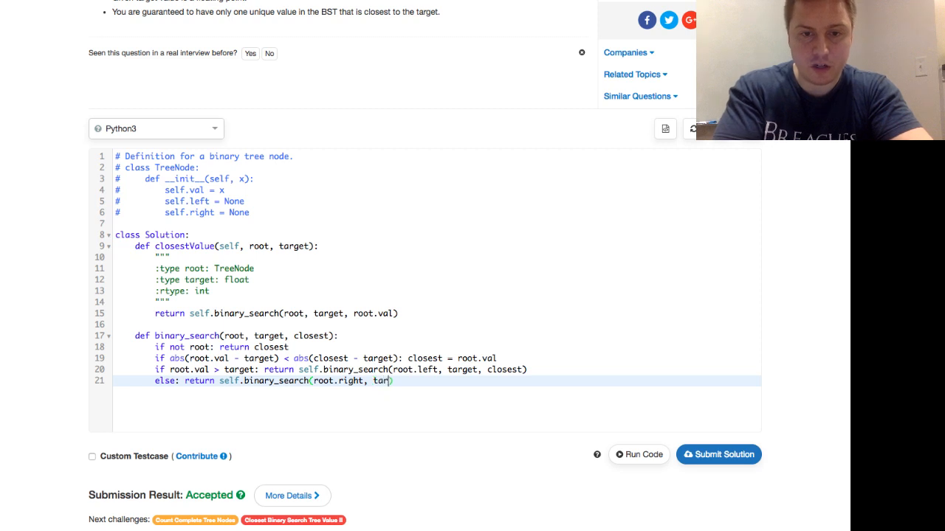
type("get, close")
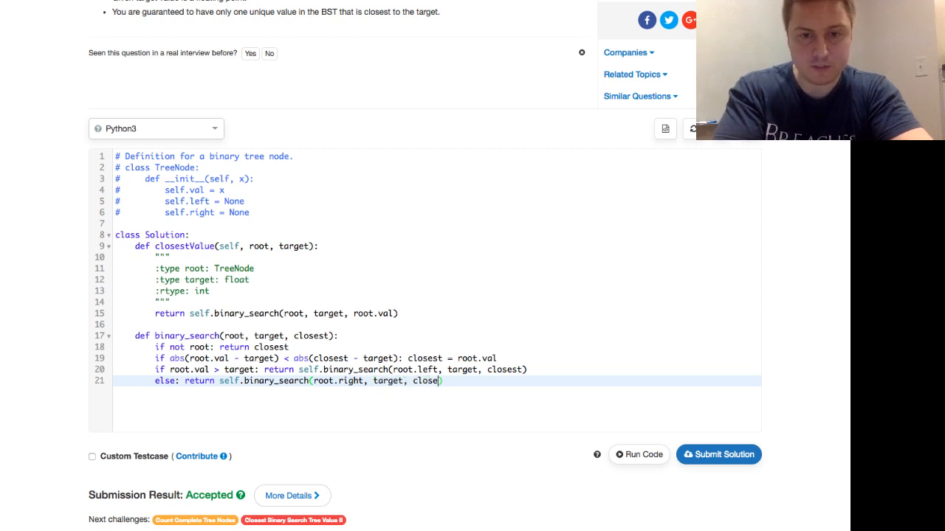
type("st)")
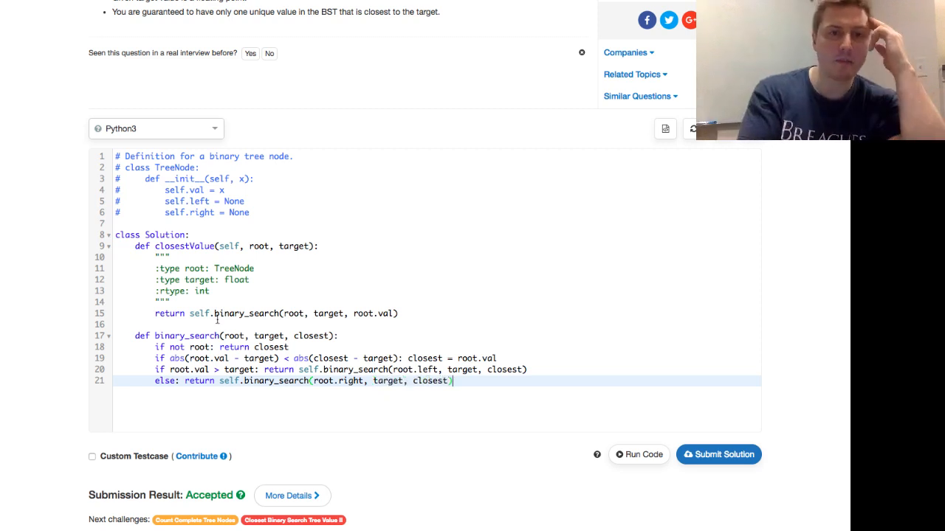
left_click(217, 313)
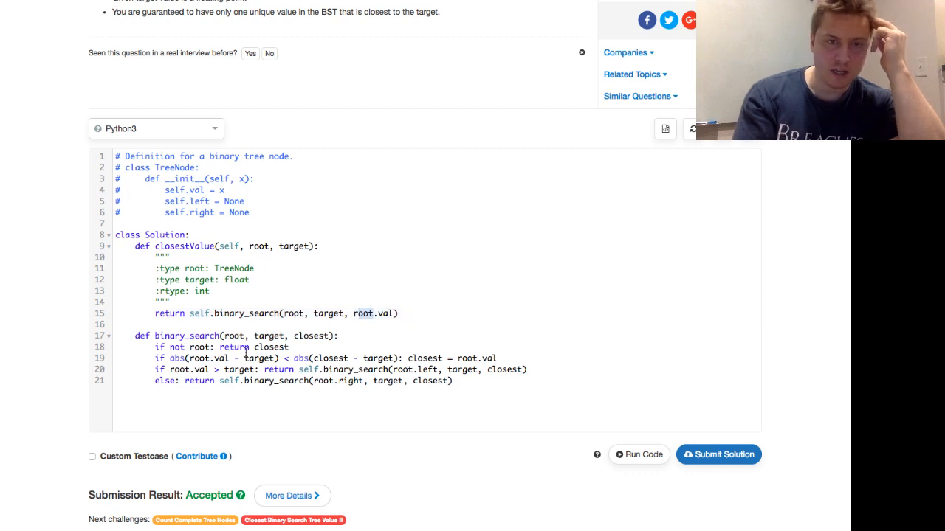
left_click(225, 347)
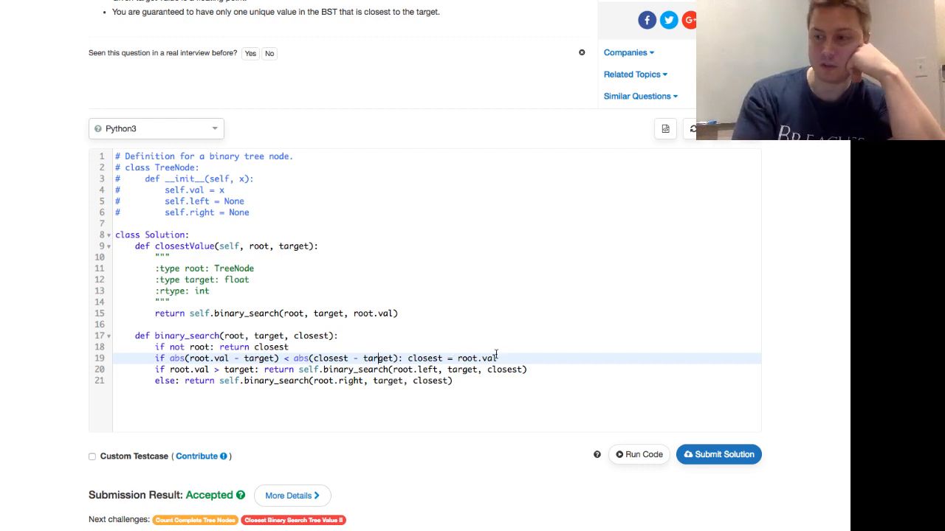
scroll("down", 3)
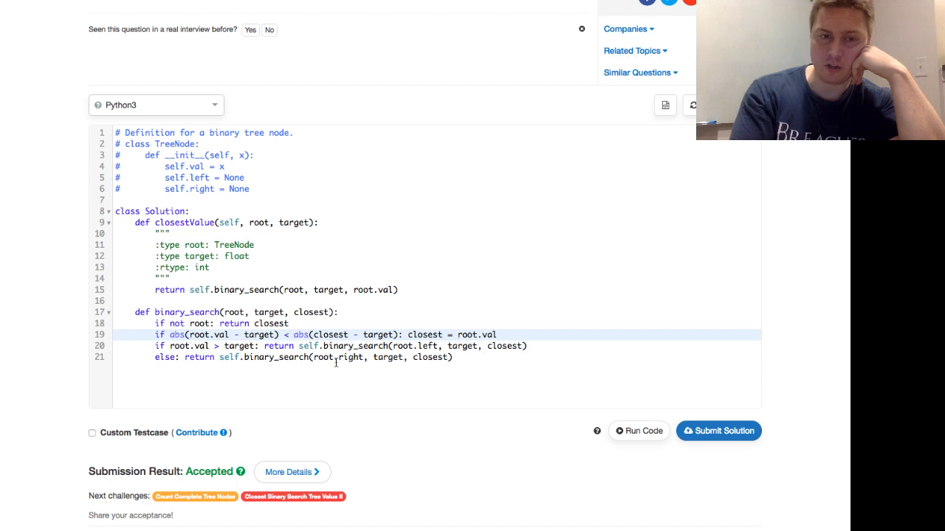
mouse_move(690, 423)
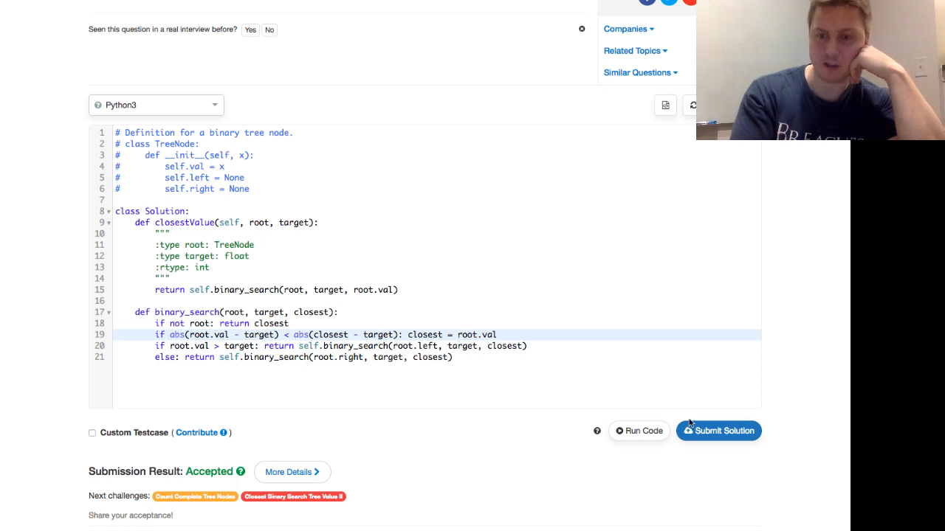
Step: Submit, see the positional-argument TypeError, add self to binary_search, and resubmit
left_click(718, 431)
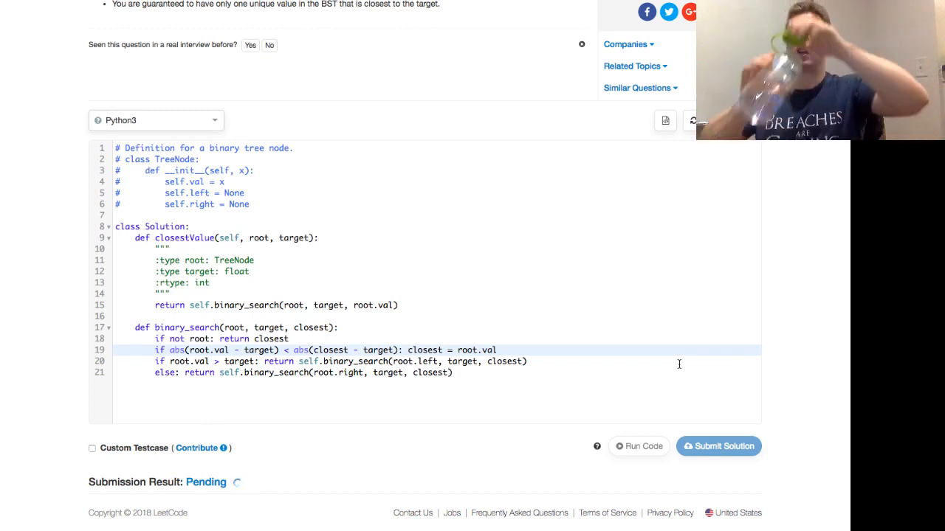
left_click(718, 446)
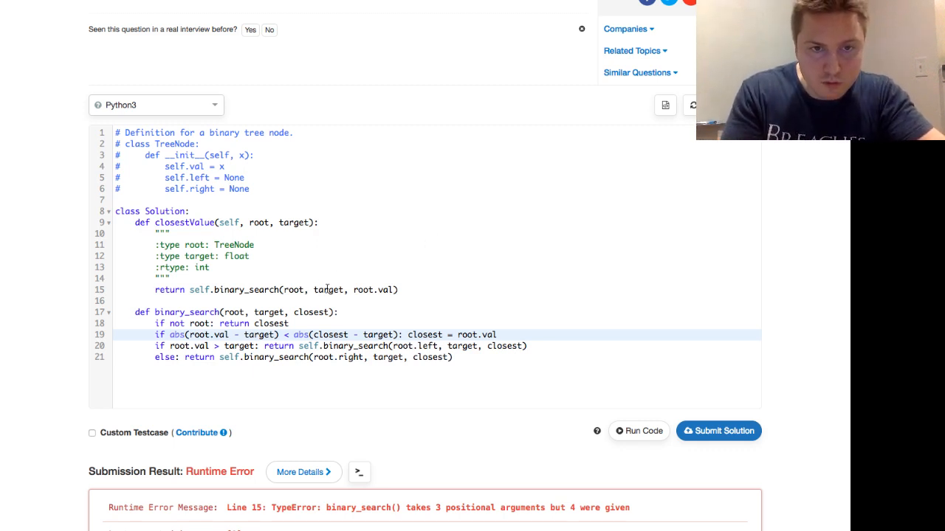
mouse_move(249, 312)
type("self, ")
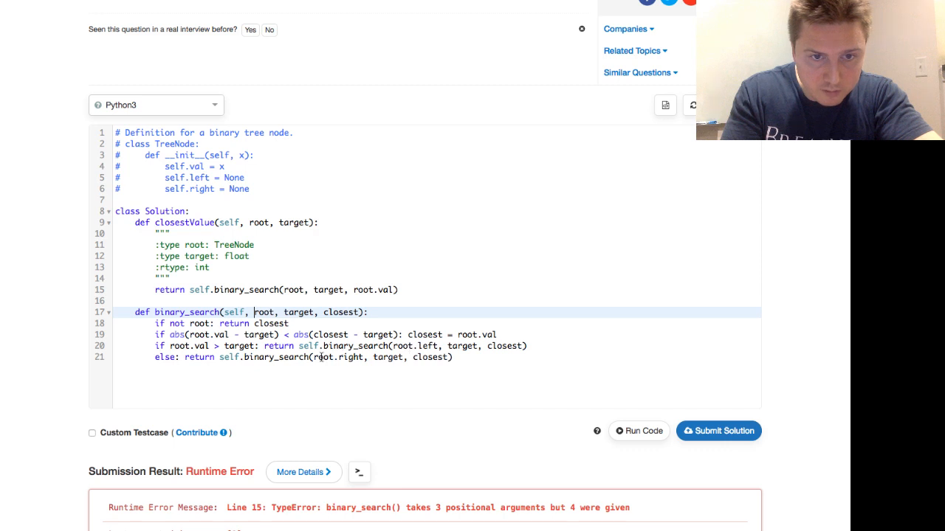
left_click(718, 431)
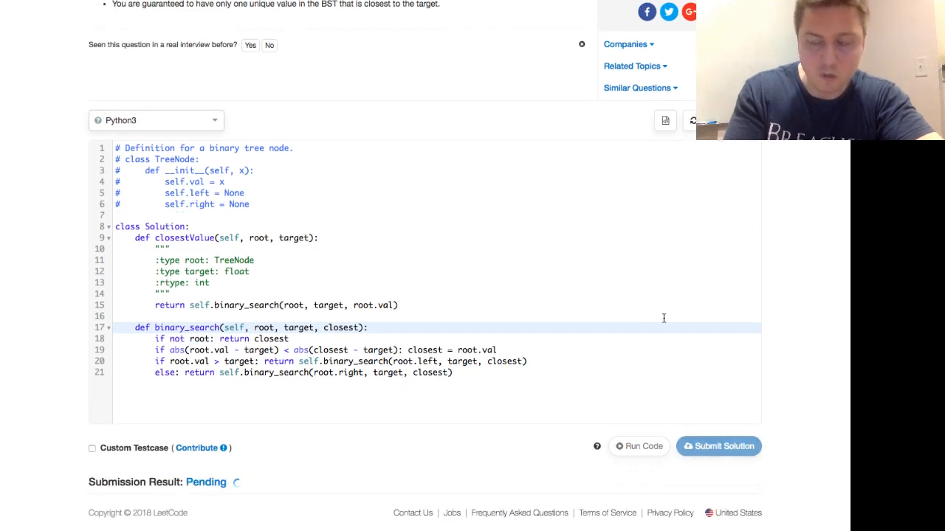
Step: Wait for judging and view the Accepted submission result
left_click(717, 446)
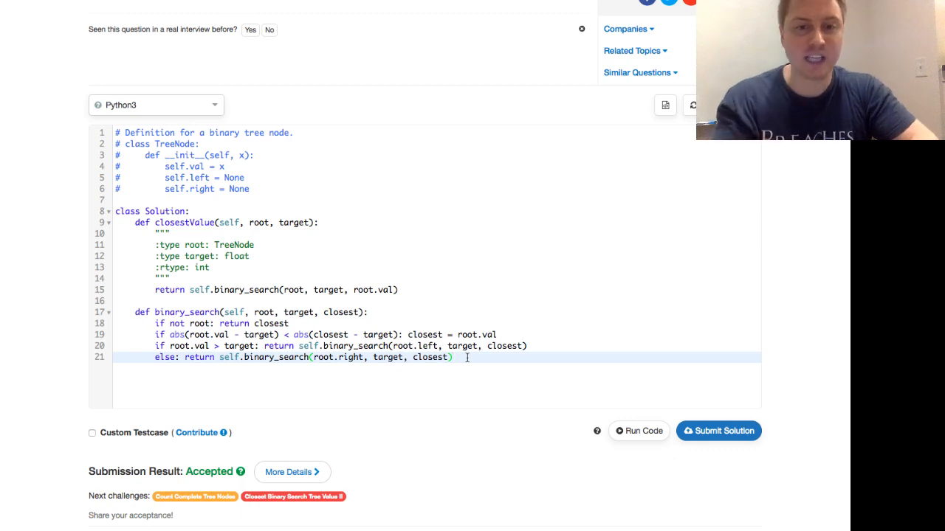
Step: Replace the recursive code with closest = root.val and a while root: loop
left_click_drag(465, 357, 153, 289)
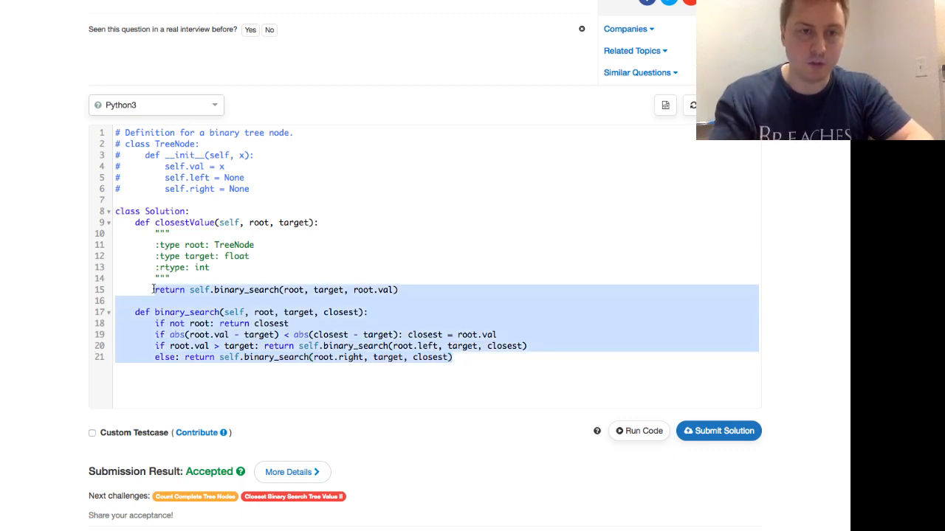
type("w")
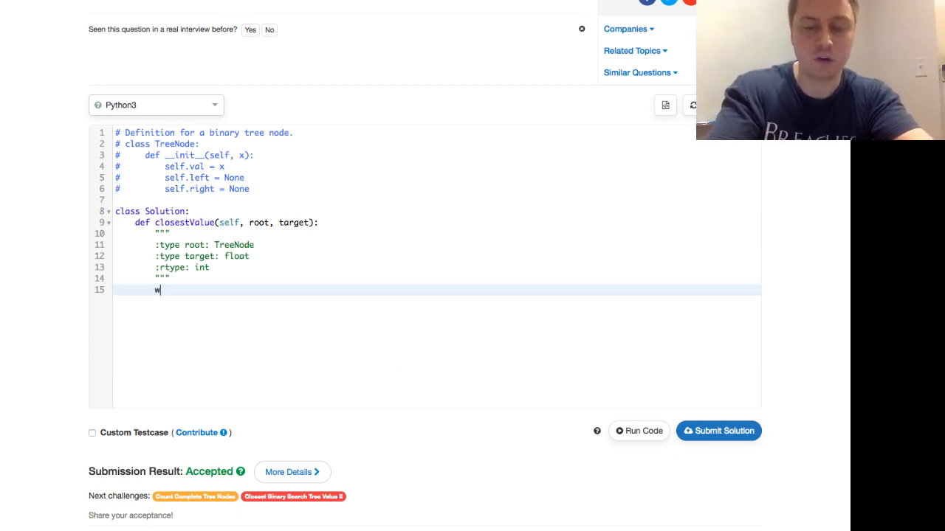
key("Backspace")
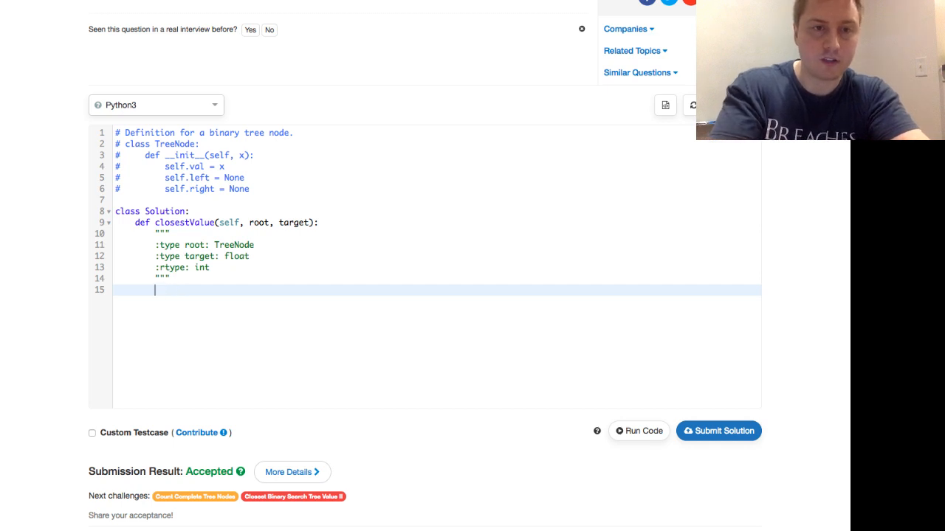
type("close")
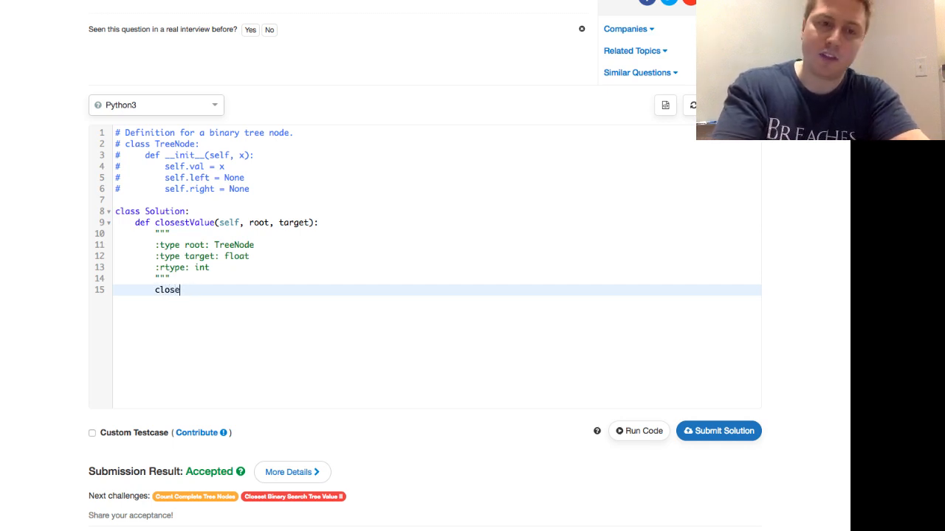
type("st")
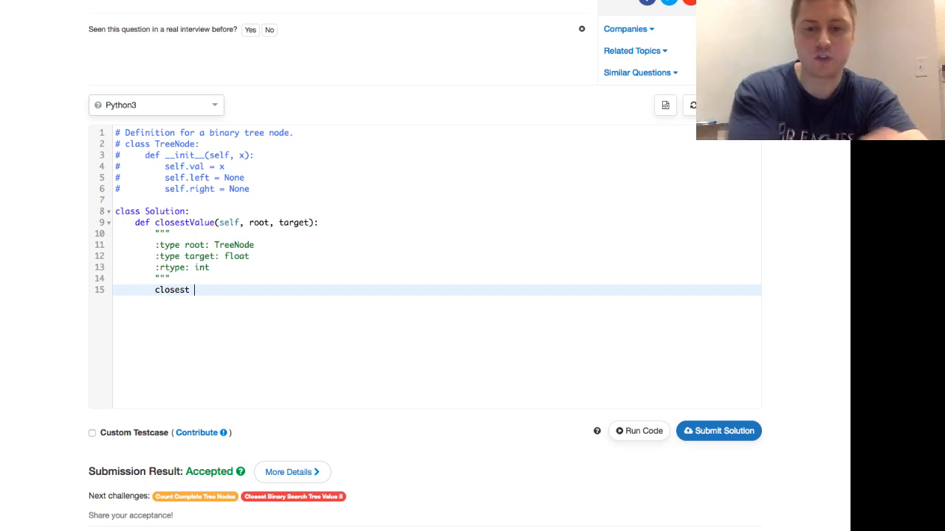
type("= root.val")
type("wh")
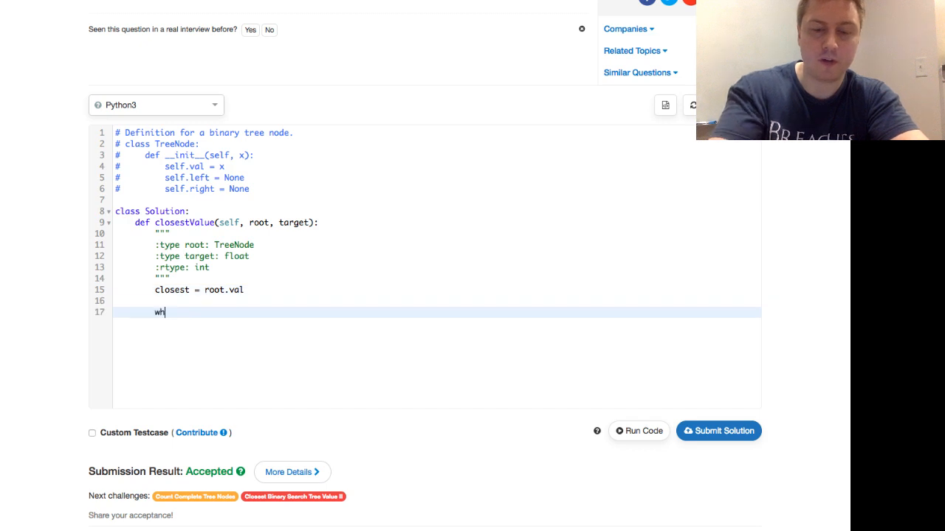
type("ile root:")
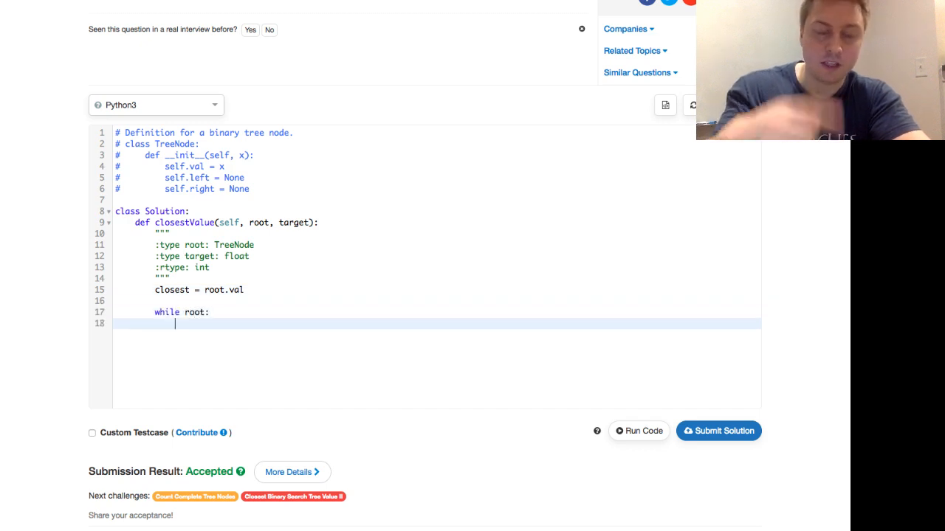
Step: Inside the loop, set closest to root.val when it is nearer the target
type("if")
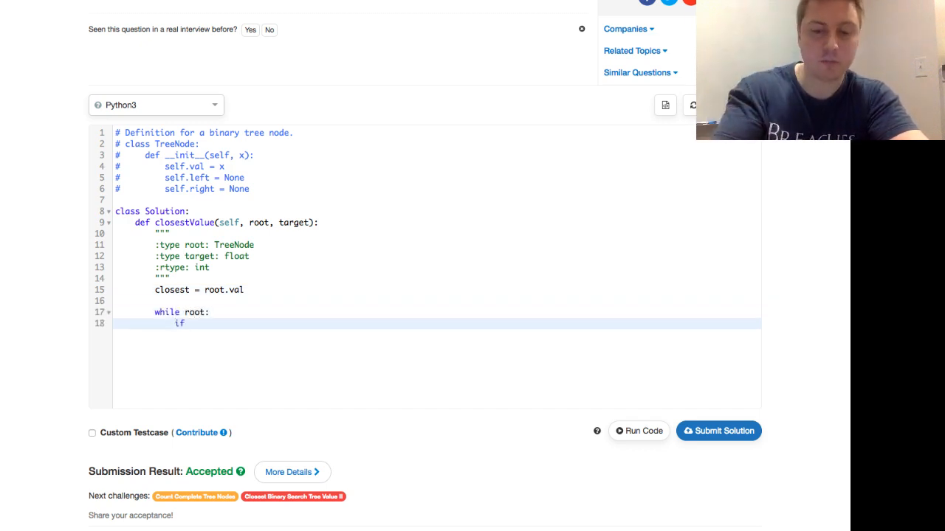
type("abs(")
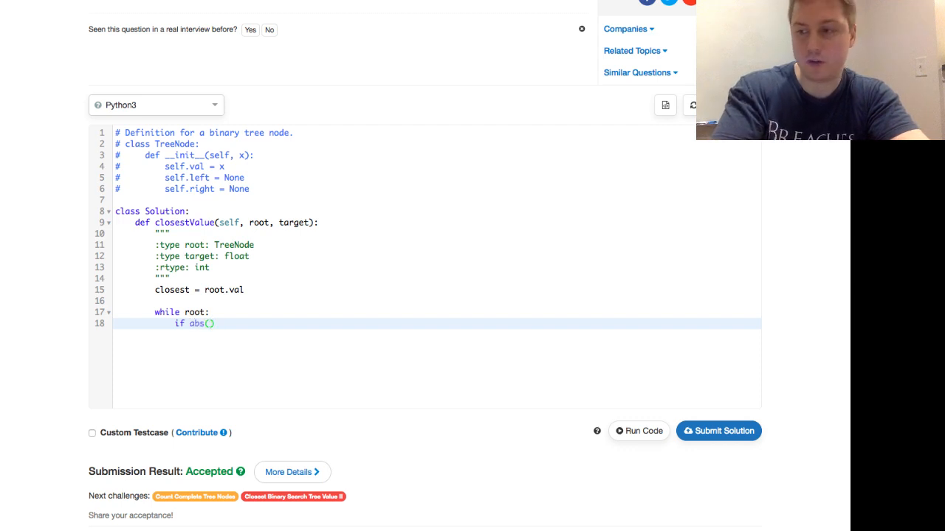
type("root.val")
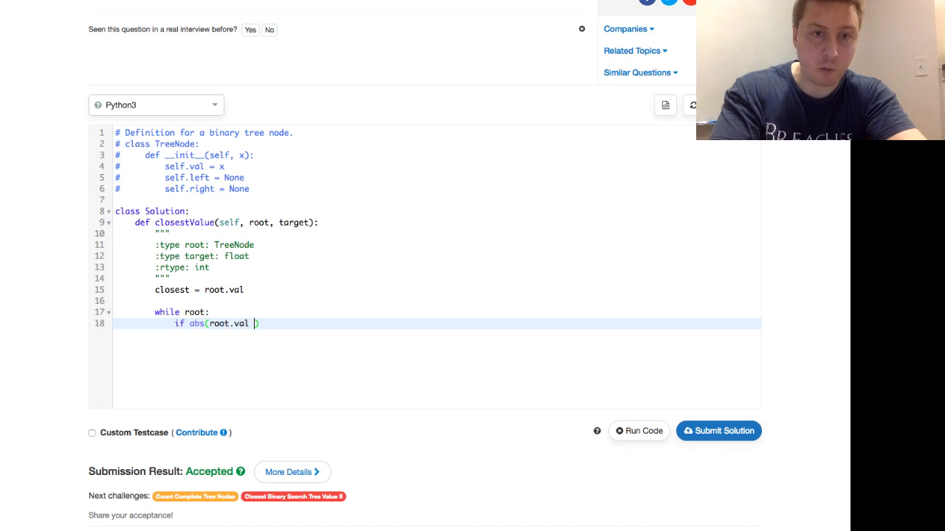
type("- target)")
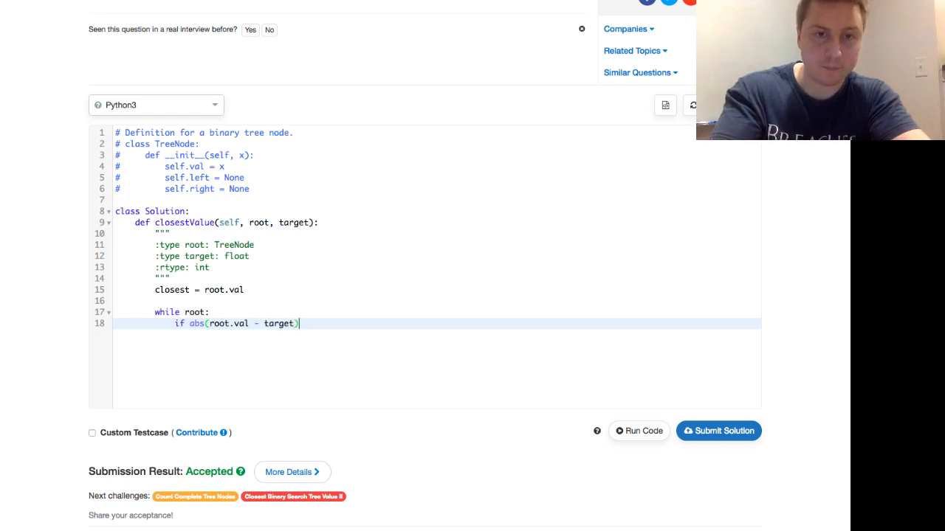
type("< abs")
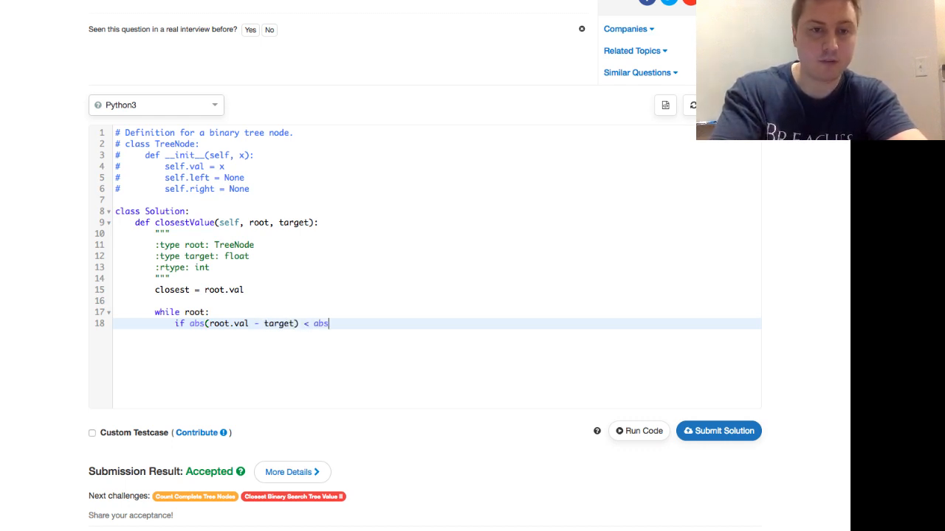
type("(")
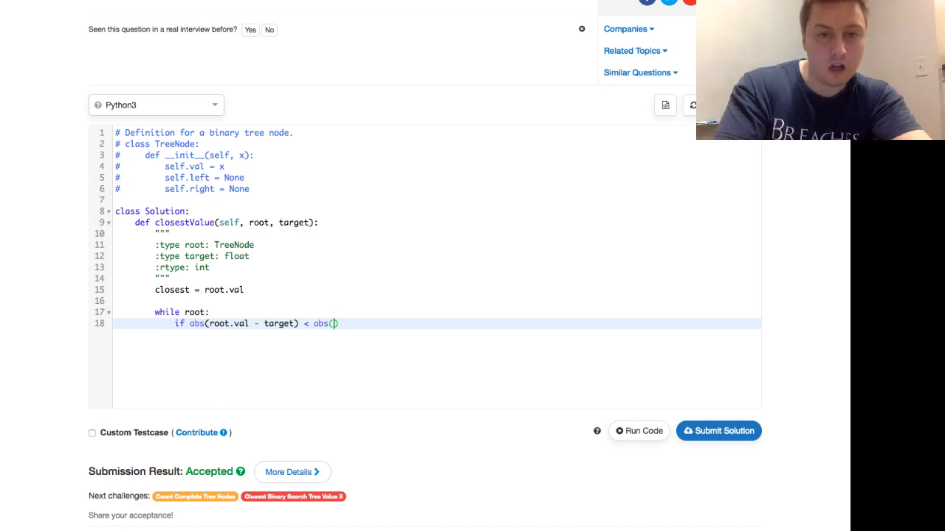
type("clos")
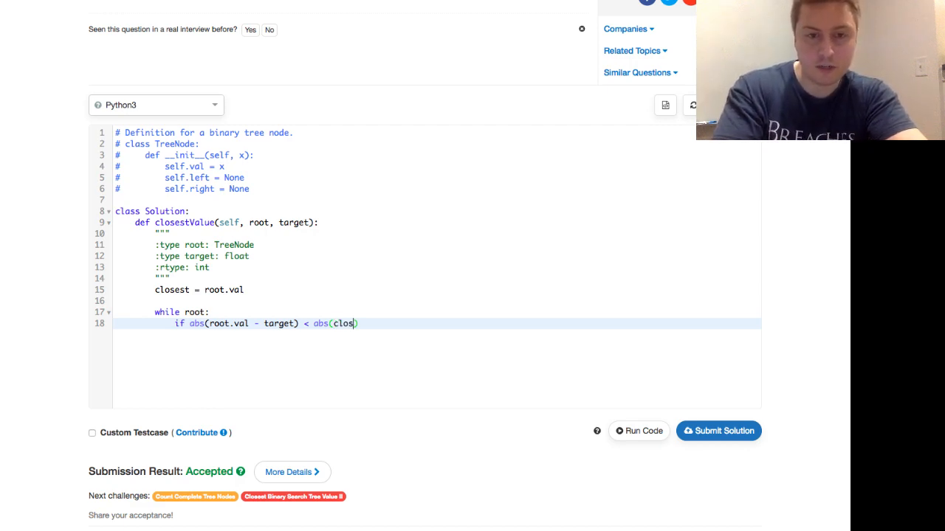
type("est - target")
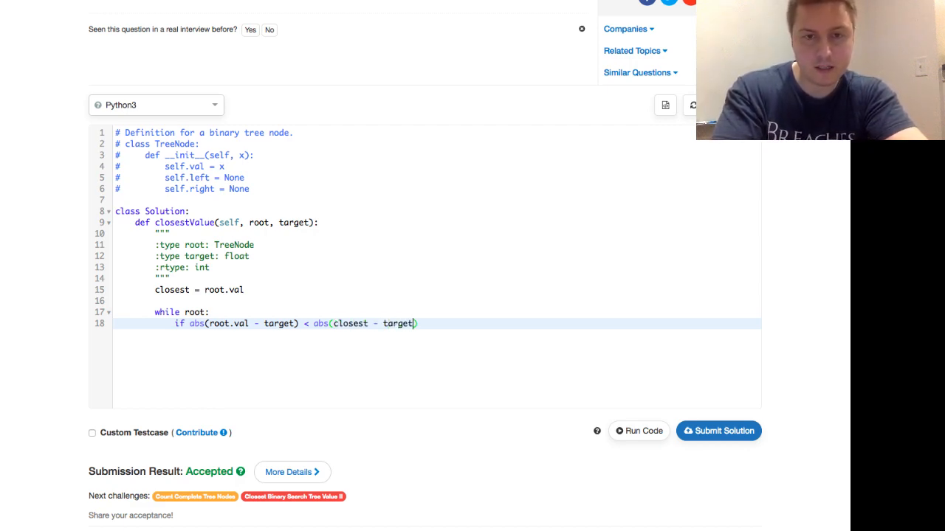
type(":")
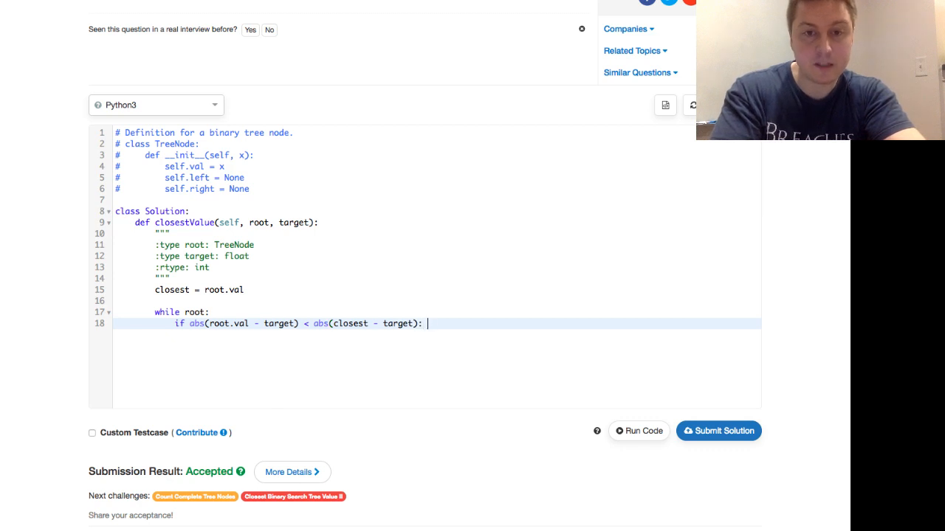
type("closest = root.val")
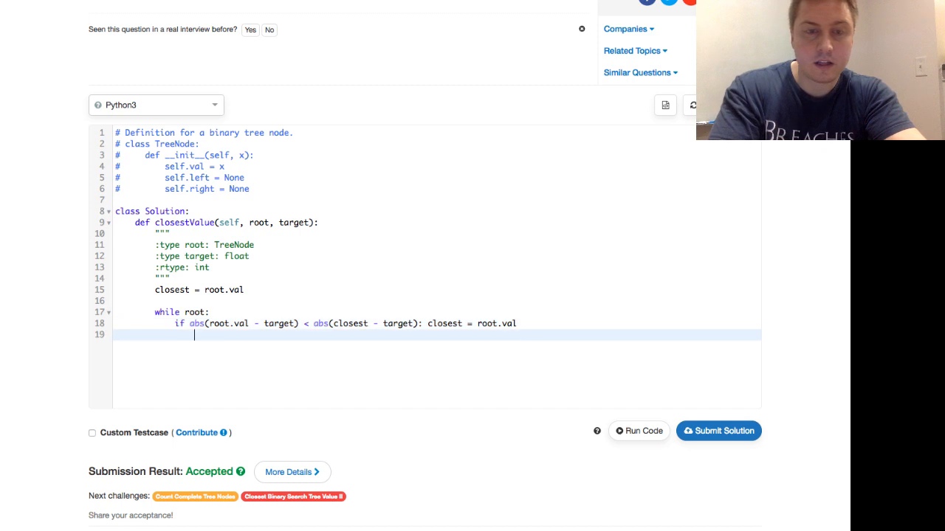
Step: Move root to root.left when root.val > target, otherwise to root.right
type("if")
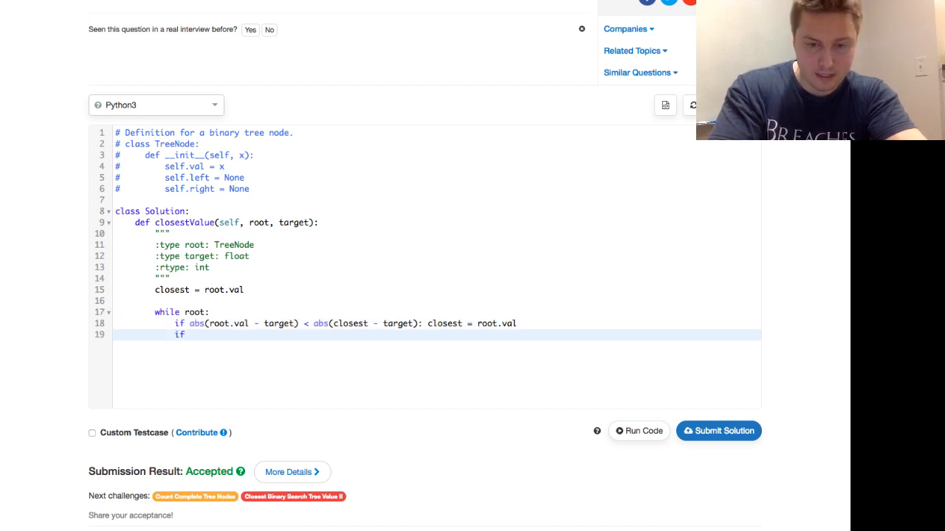
type("ro")
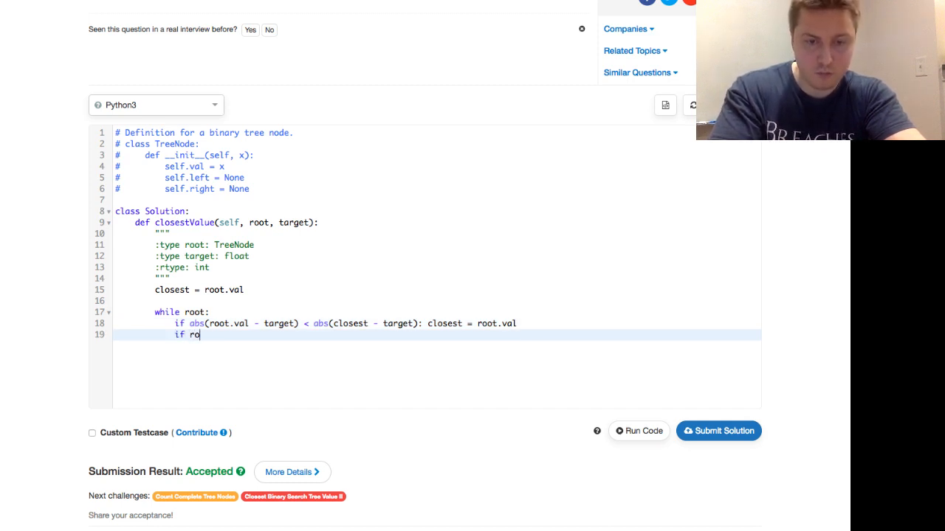
type("ot.val > tar")
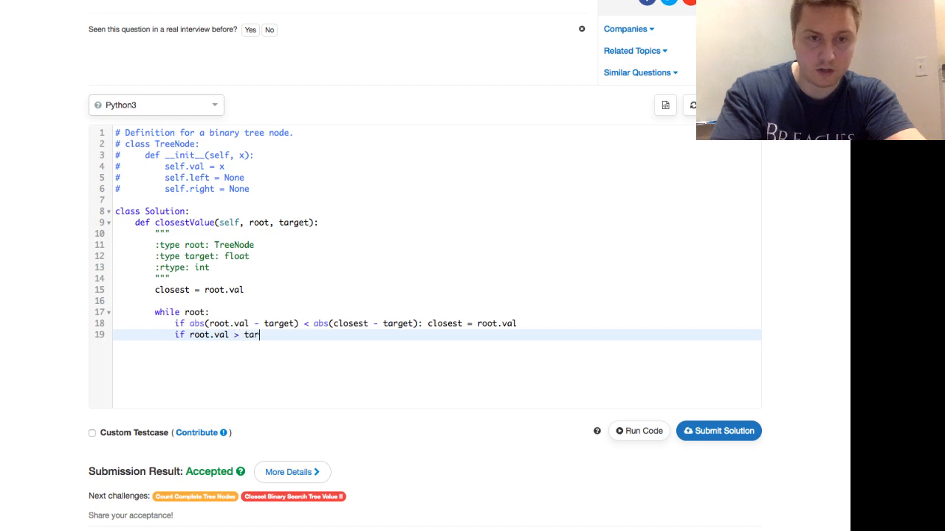
type("get:")
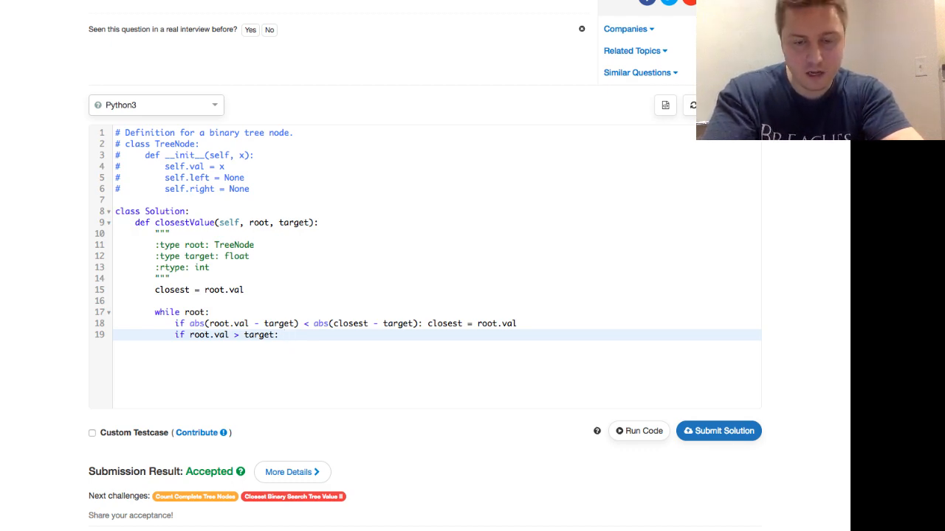
type("r")
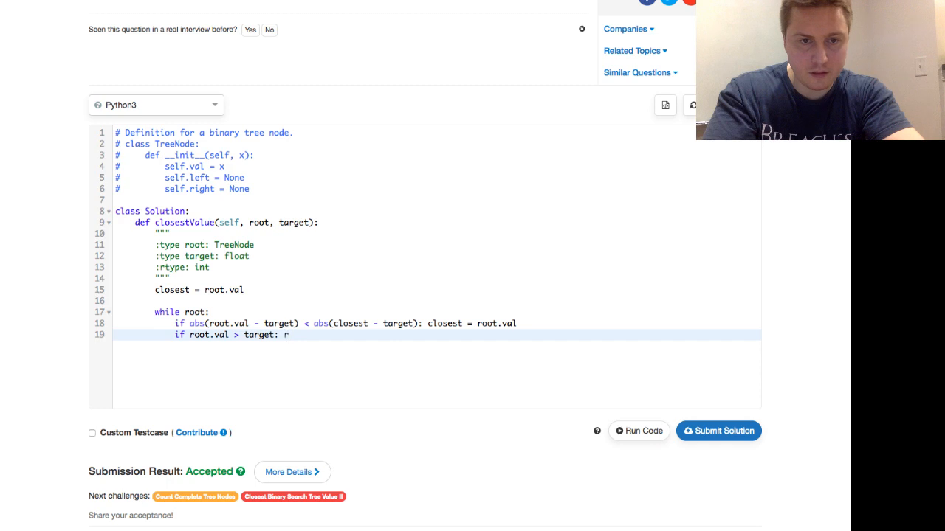
type("oot = root.left")
type("else: root = root.")
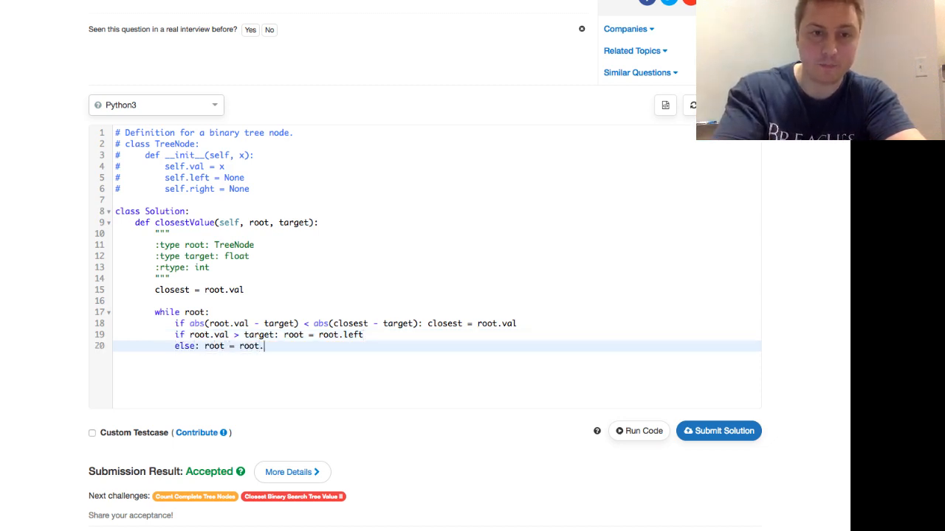
type("right")
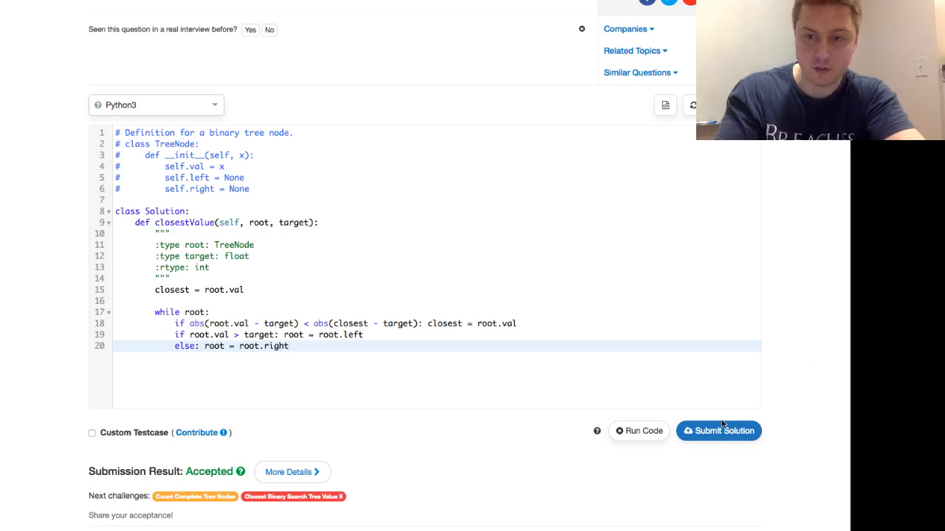
Step: Submit the iterative solution and view Wrong Answer: null output for [1], target 4.428571
left_click(718, 432)
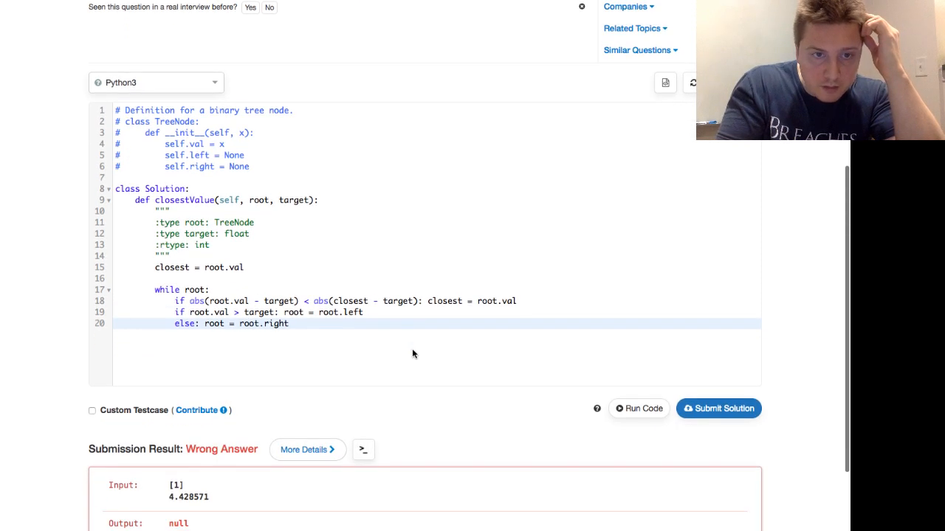
scroll("up", 3)
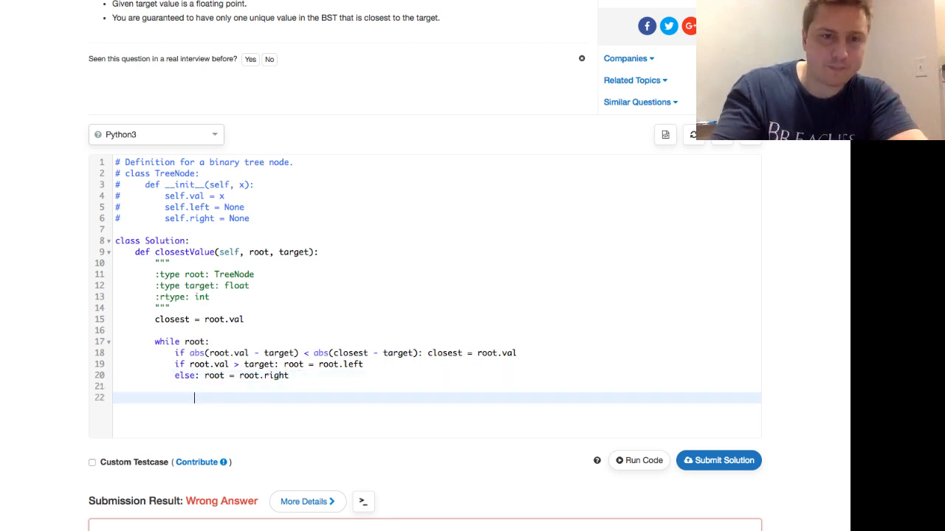
Step: Add 'return closest' after the while loop and resubmit the solution
type("return")
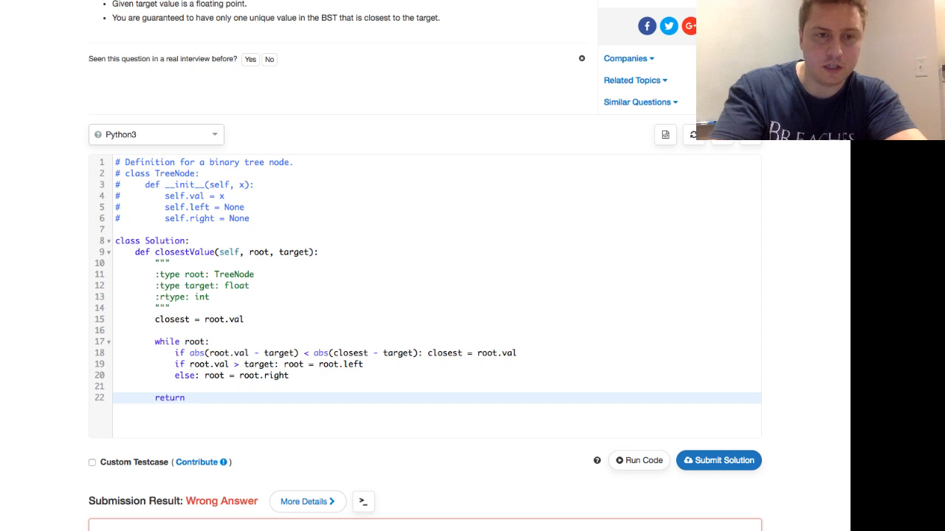
type("closest")
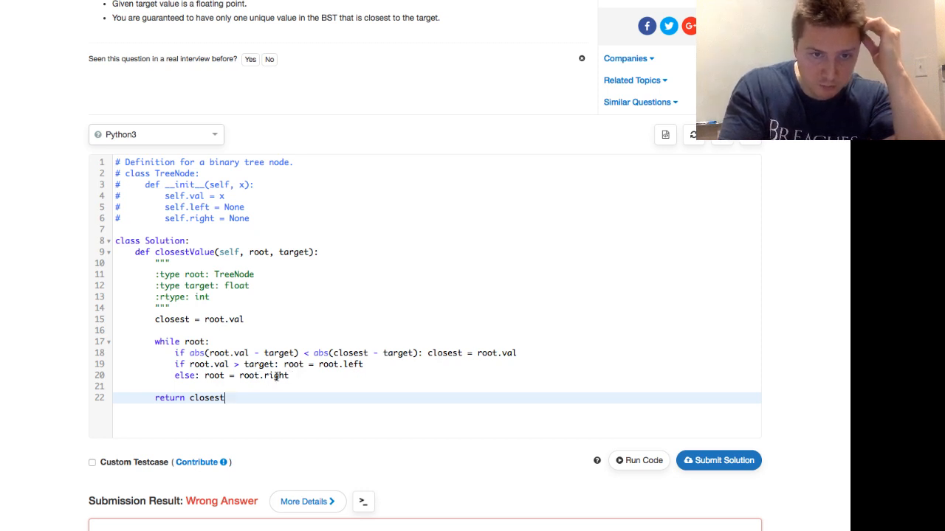
left_click(717, 461)
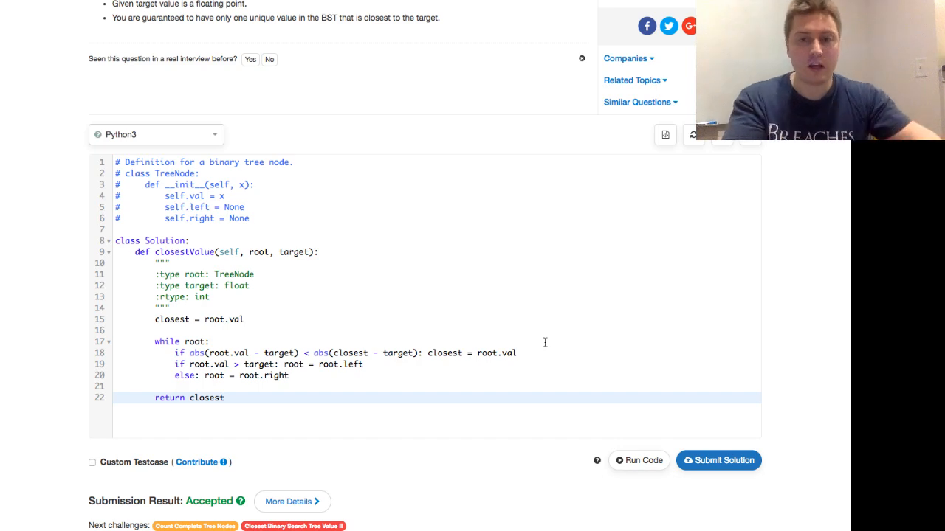
scroll("up", 3)
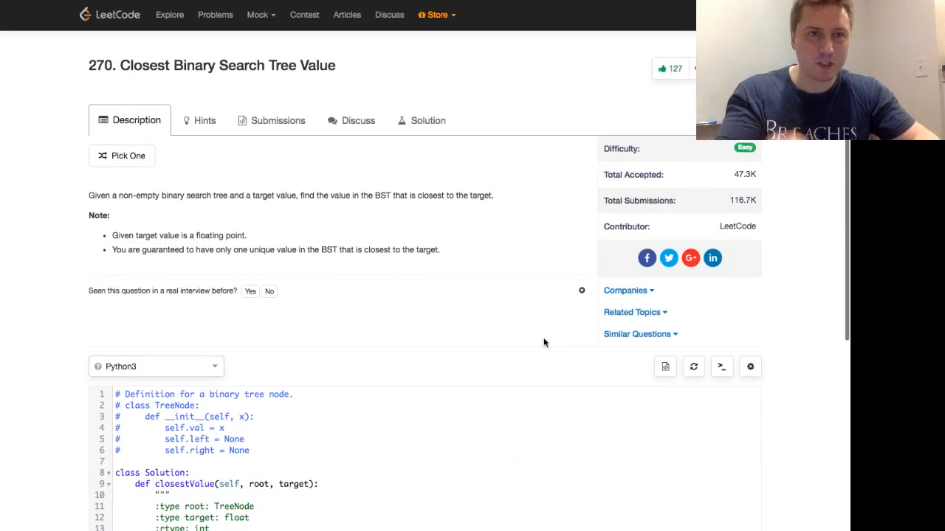